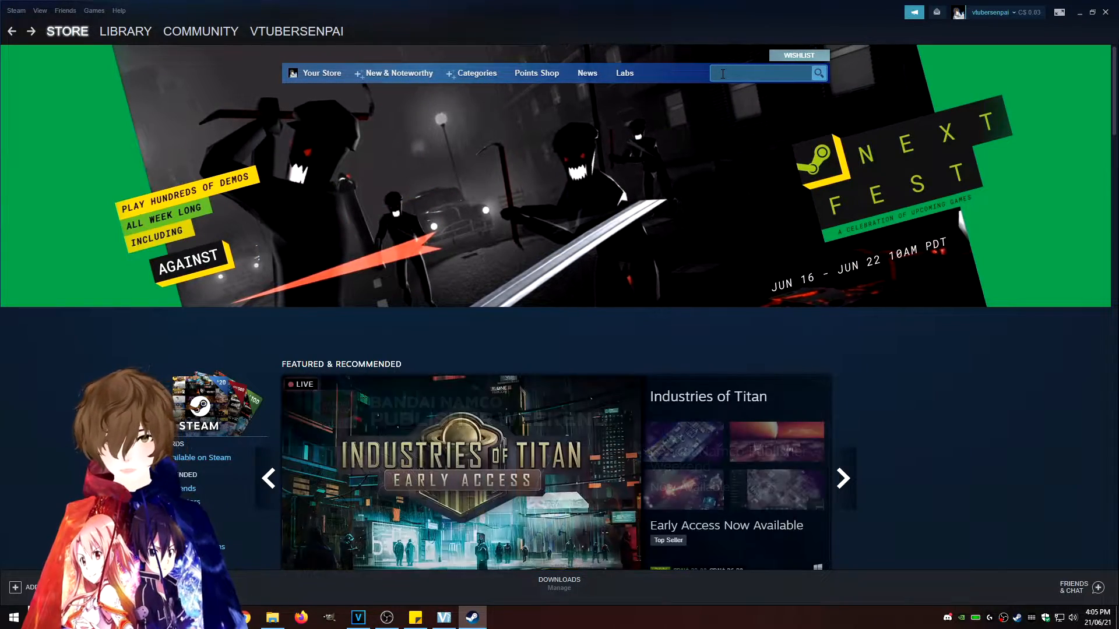
Step: Search the Steam store for 'vtube' and launch VTube Studio from its page
text(vtube)
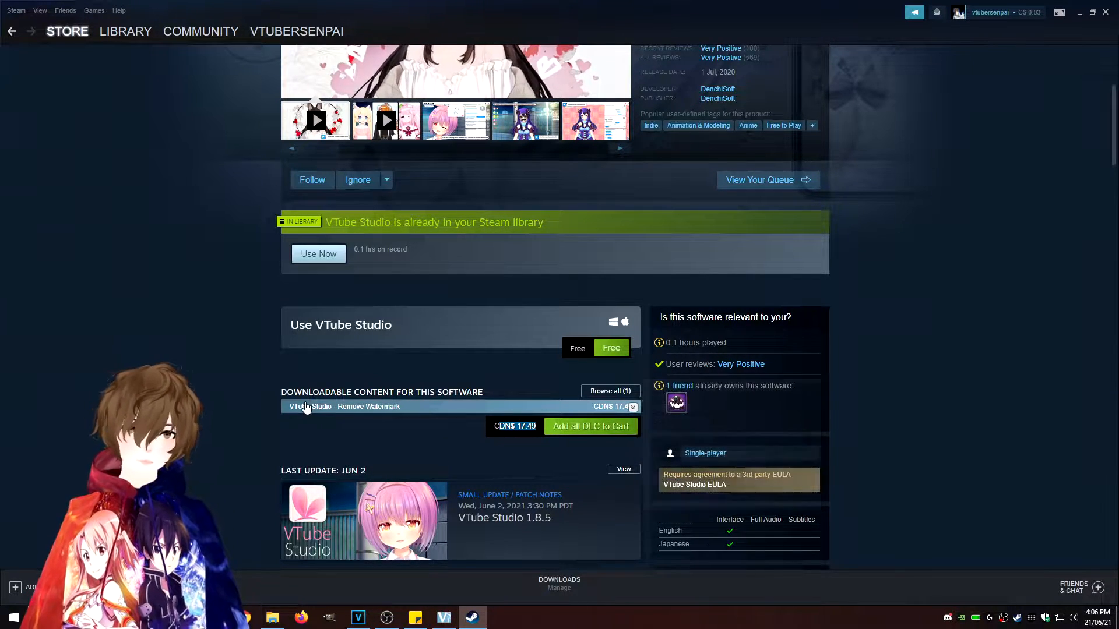
mouse_move(209, 381)
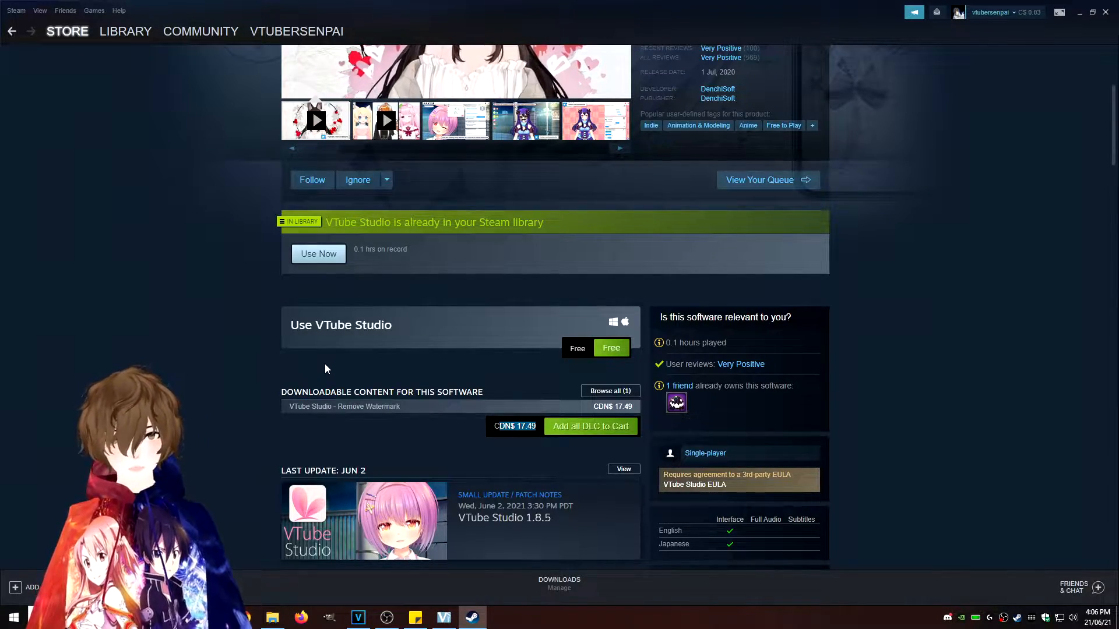
click(318, 253)
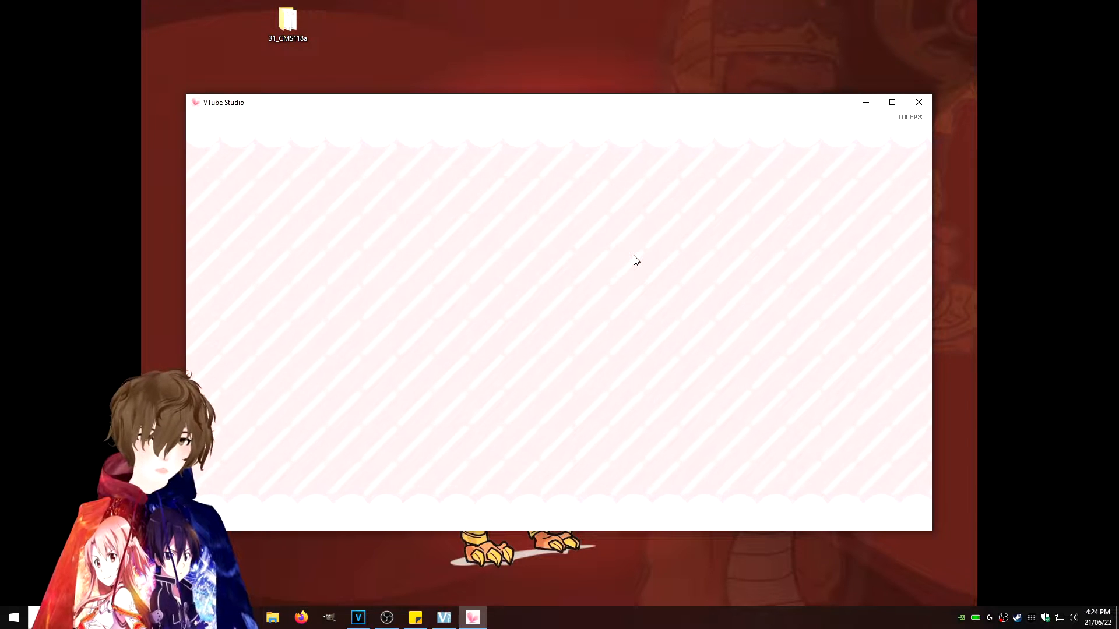
mouse_move(343, 219)
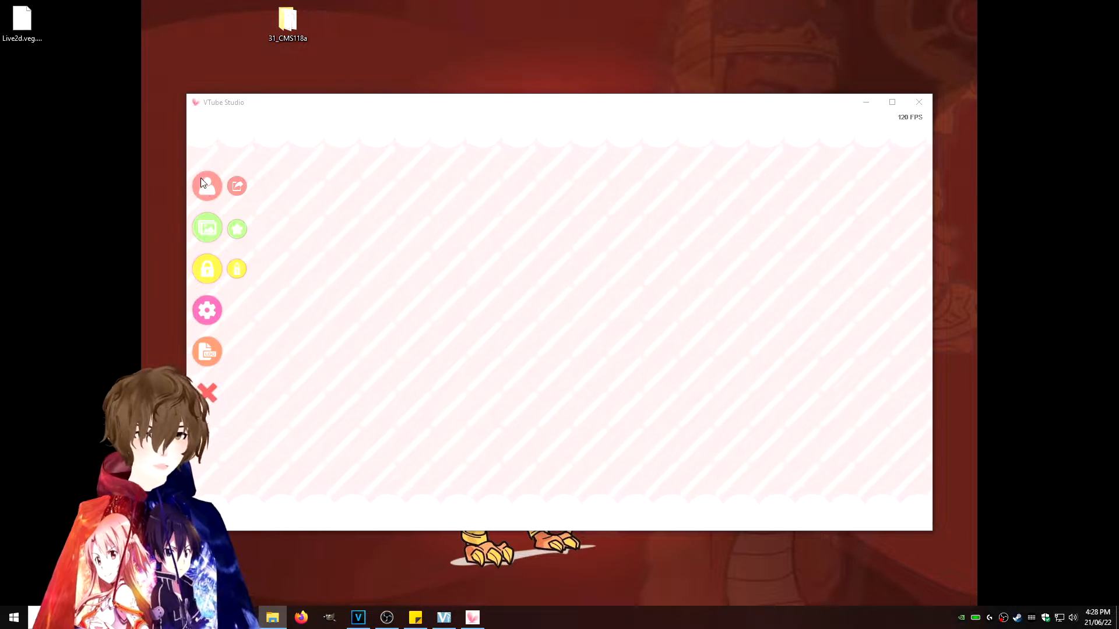
Step: Open the avatar model list and choose 'Import your own Model'
click(207, 186)
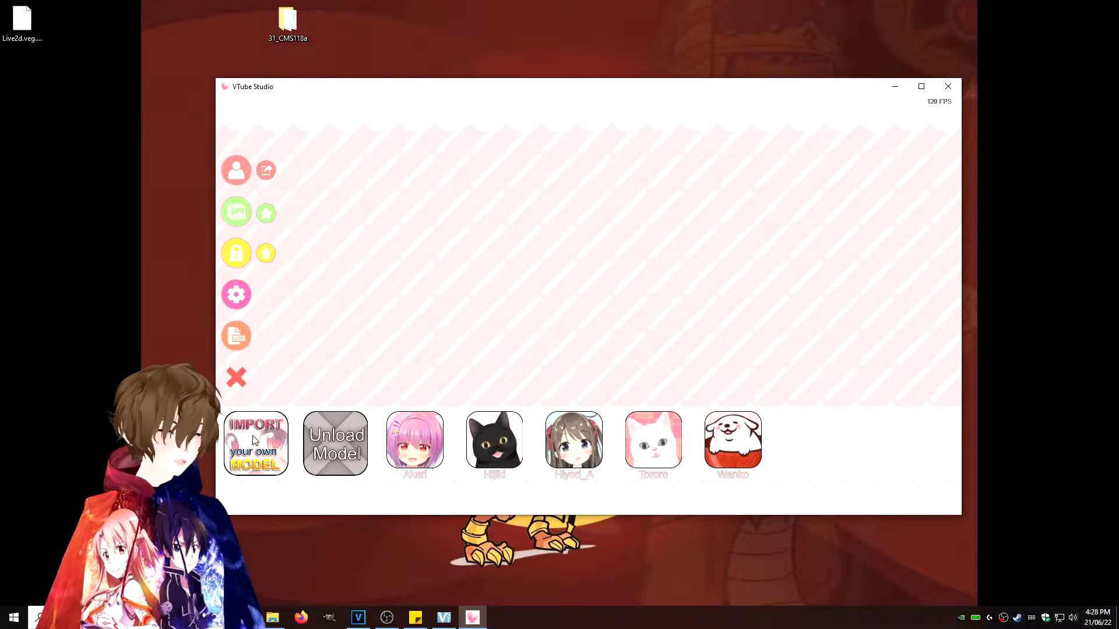
click(256, 444)
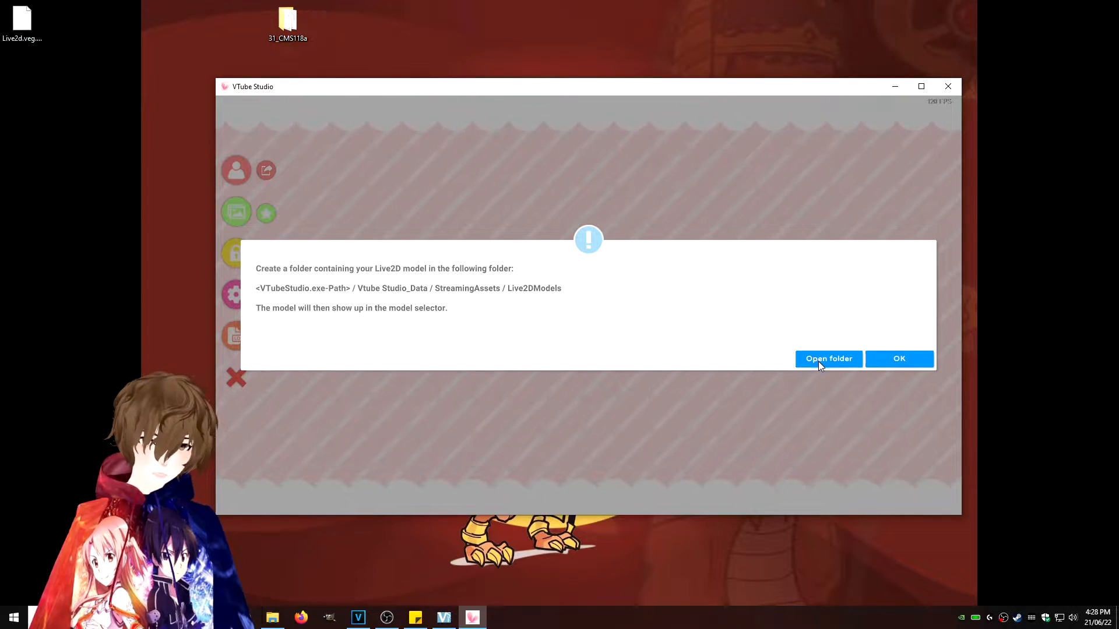
Step: Drag the 31_CMS118a folder into Live2DModels and dismiss the import notice
click(827, 358)
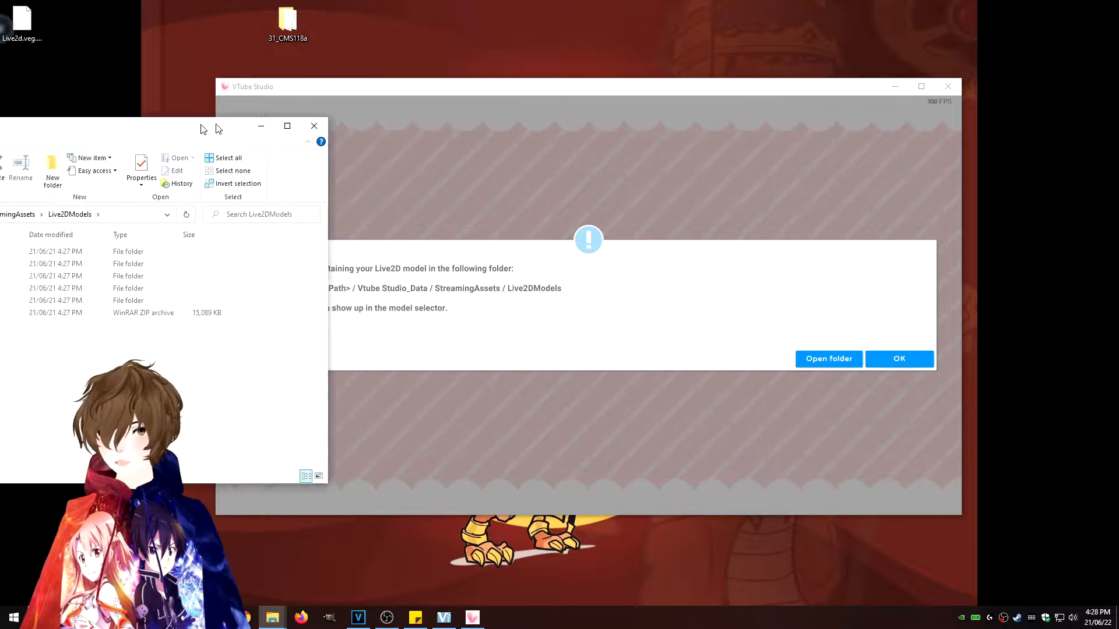
click(827, 358)
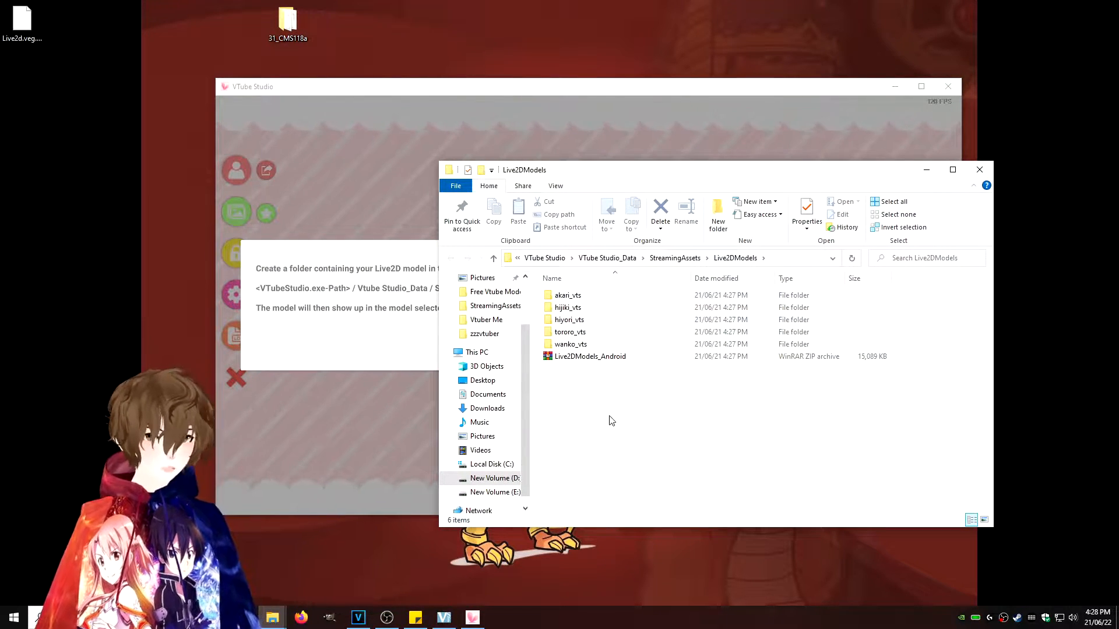
click(286, 22)
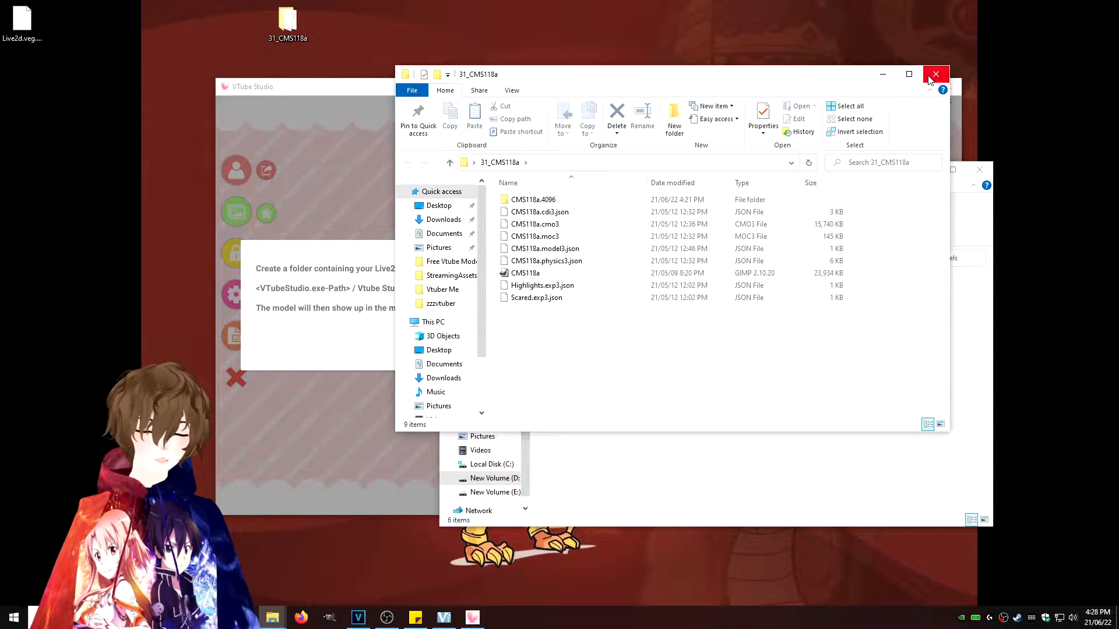
click(935, 74)
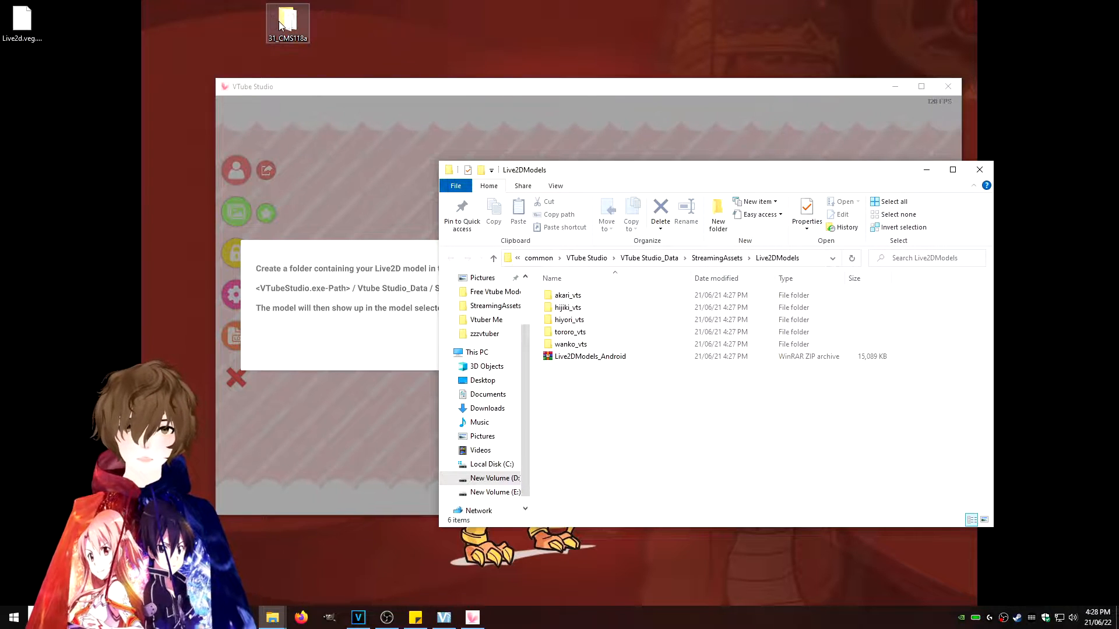
drag(287, 22, 626, 429)
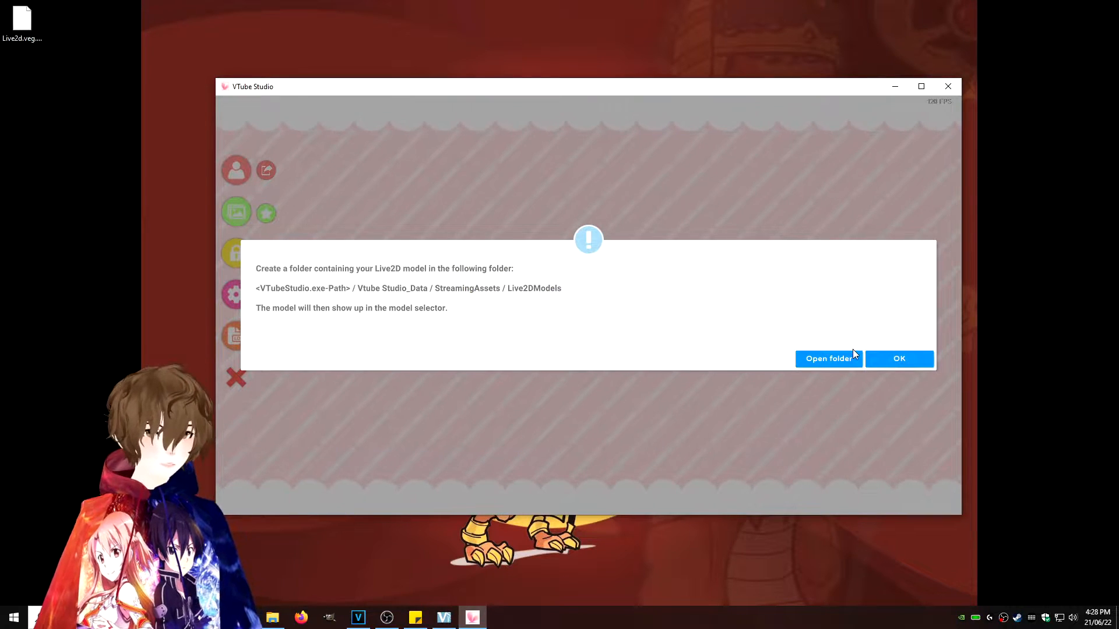
click(898, 358)
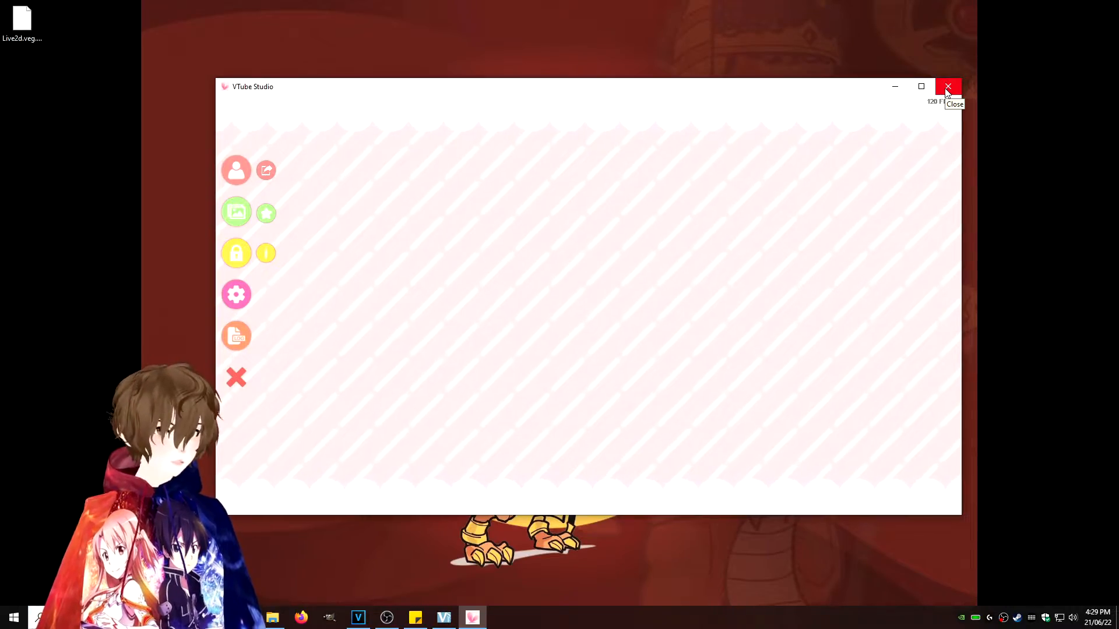
Step: Close VTube Studio with its X button and relaunch it
click(947, 87)
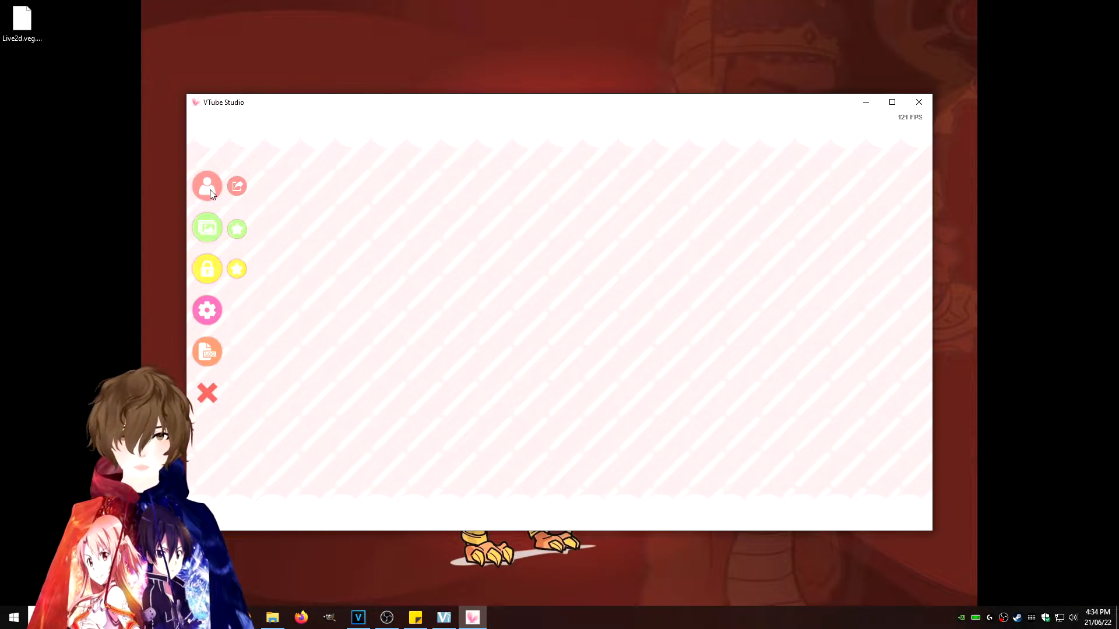
Step: Load the CMS118a crocodile model and accept auto-setup creating 19 webcam tracking parameters
click(207, 185)
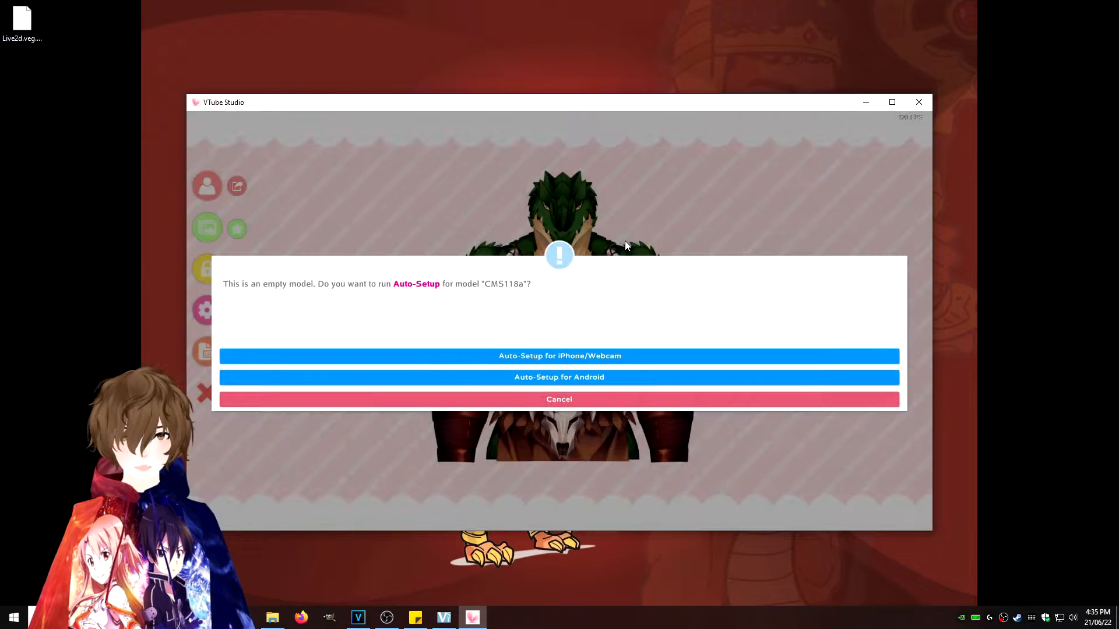
mouse_move(350, 292)
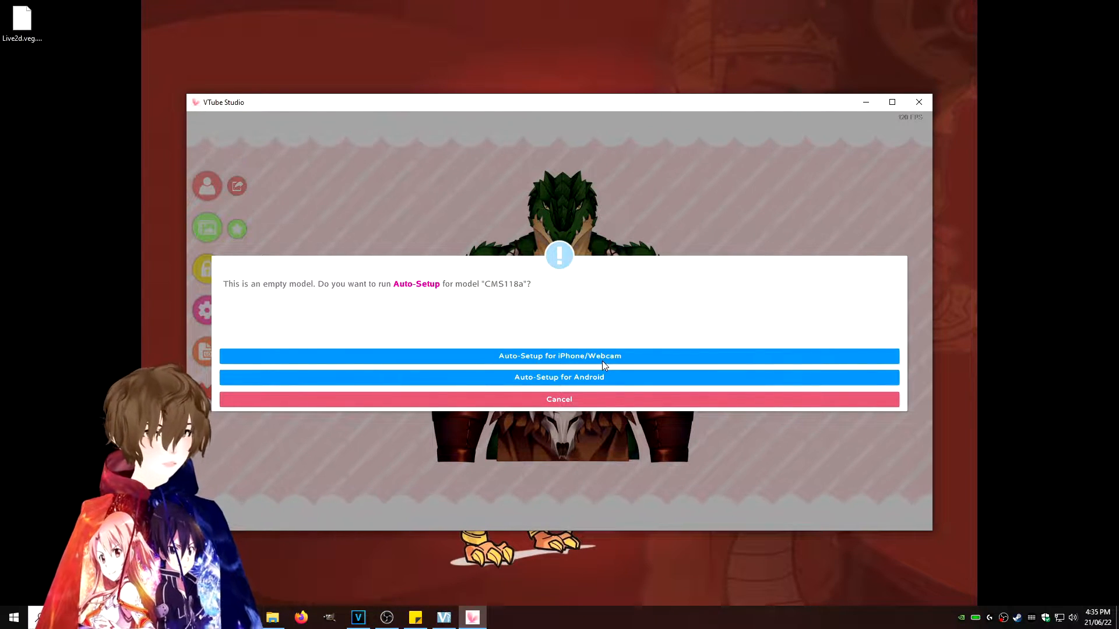
click(559, 355)
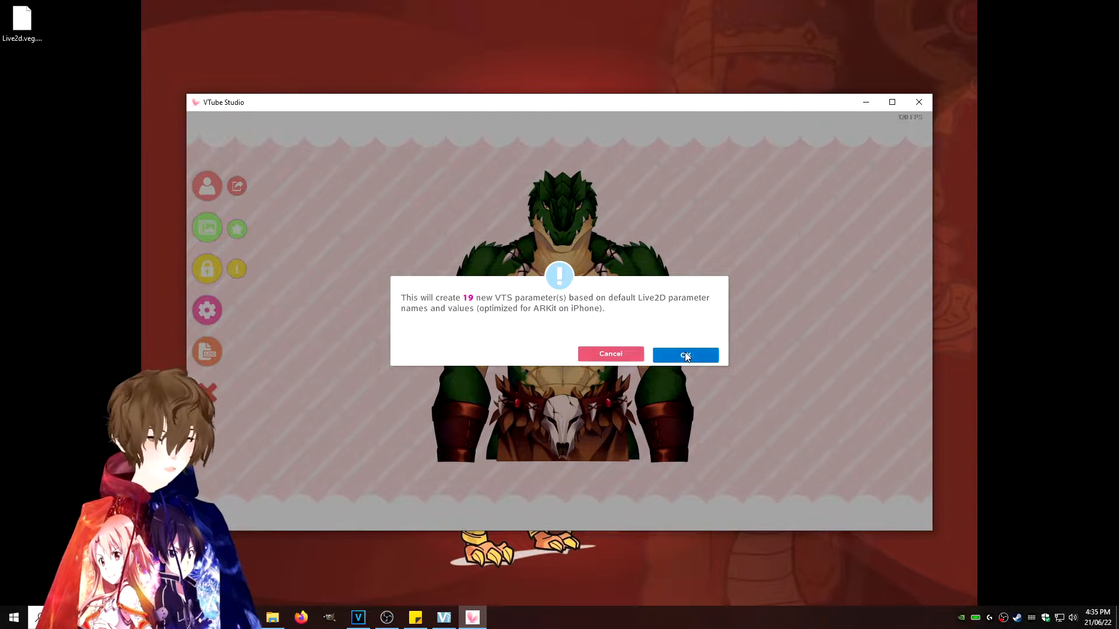
click(684, 355)
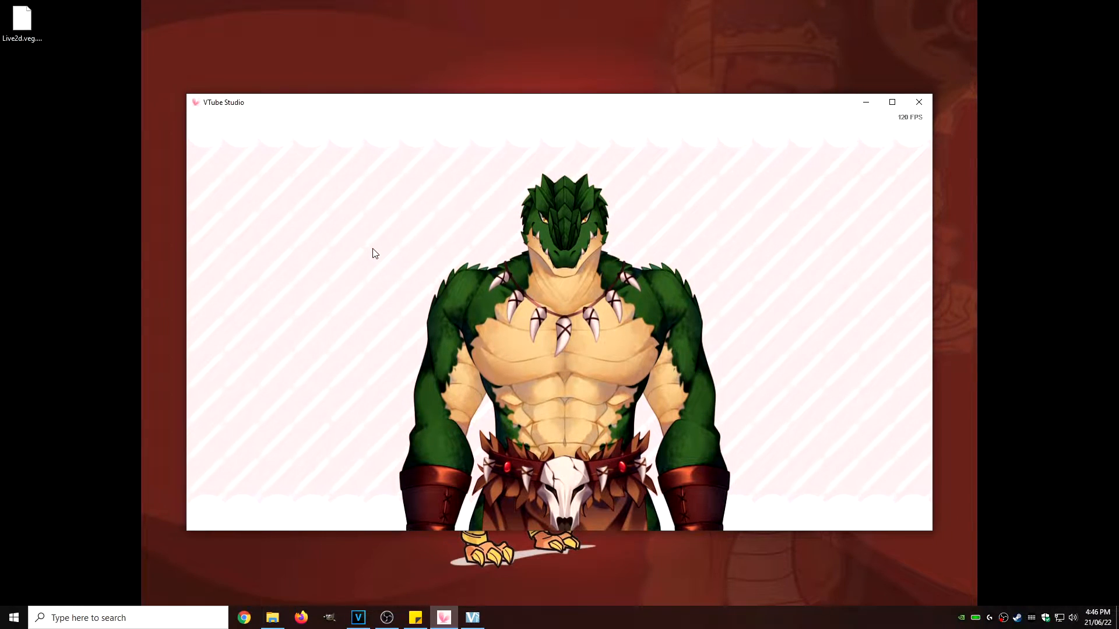
Step: In the webcam settings, select Game Capture HD60 S as the tracking camera
click(376, 254)
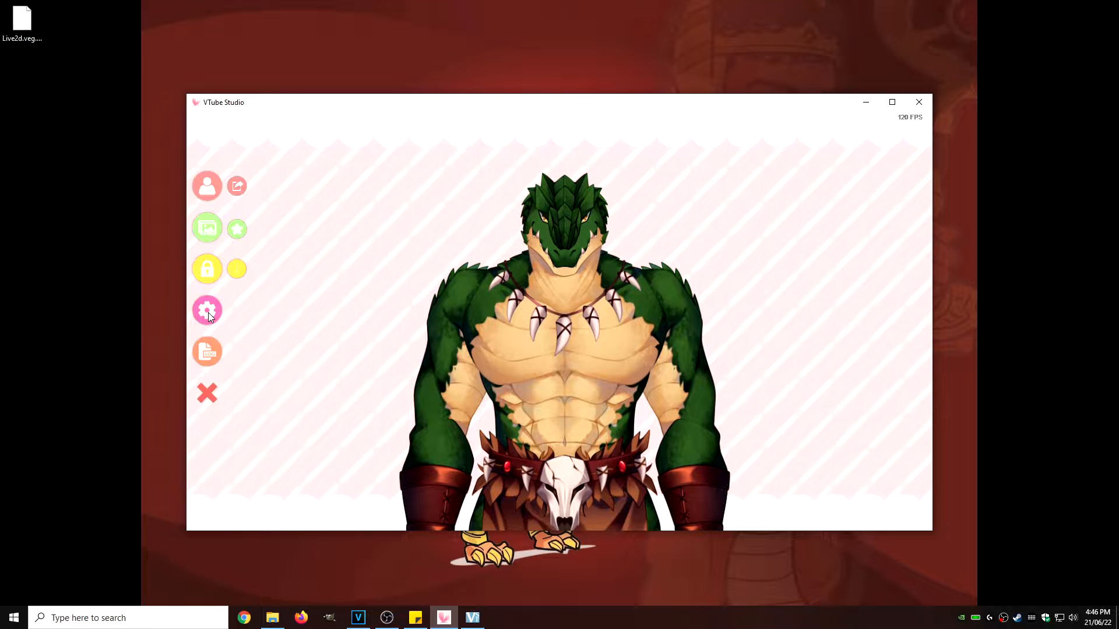
click(207, 309)
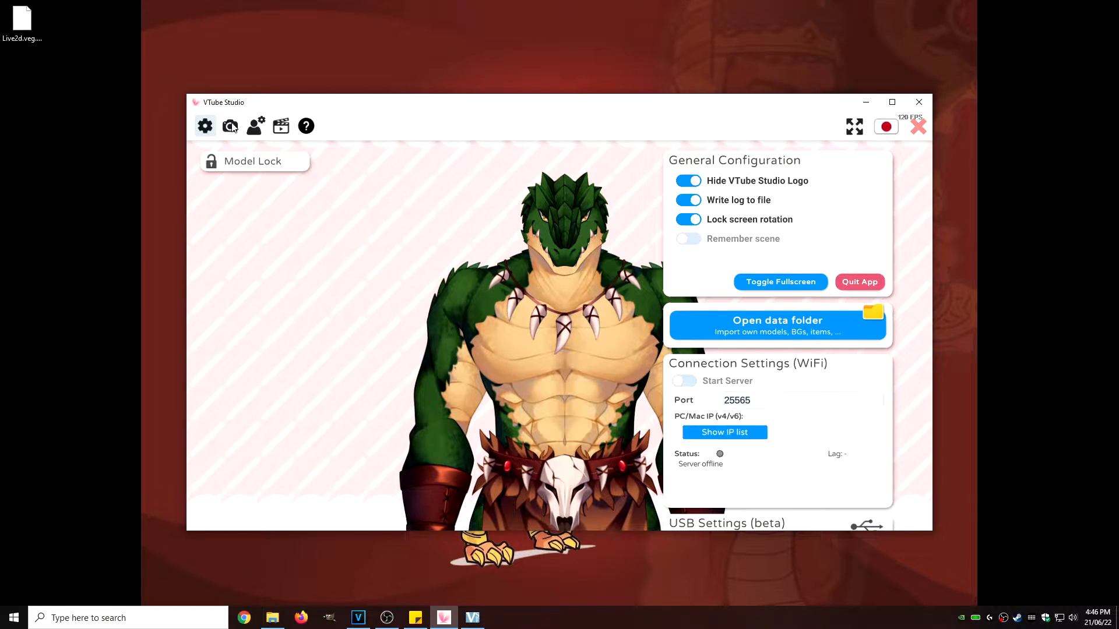
click(230, 126)
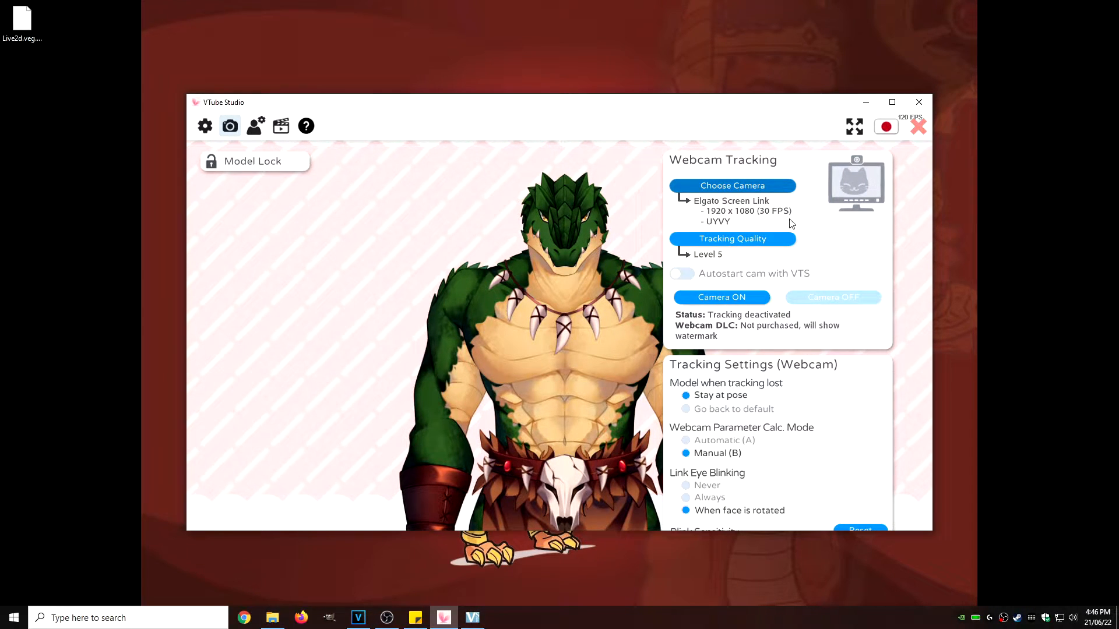
click(731, 185)
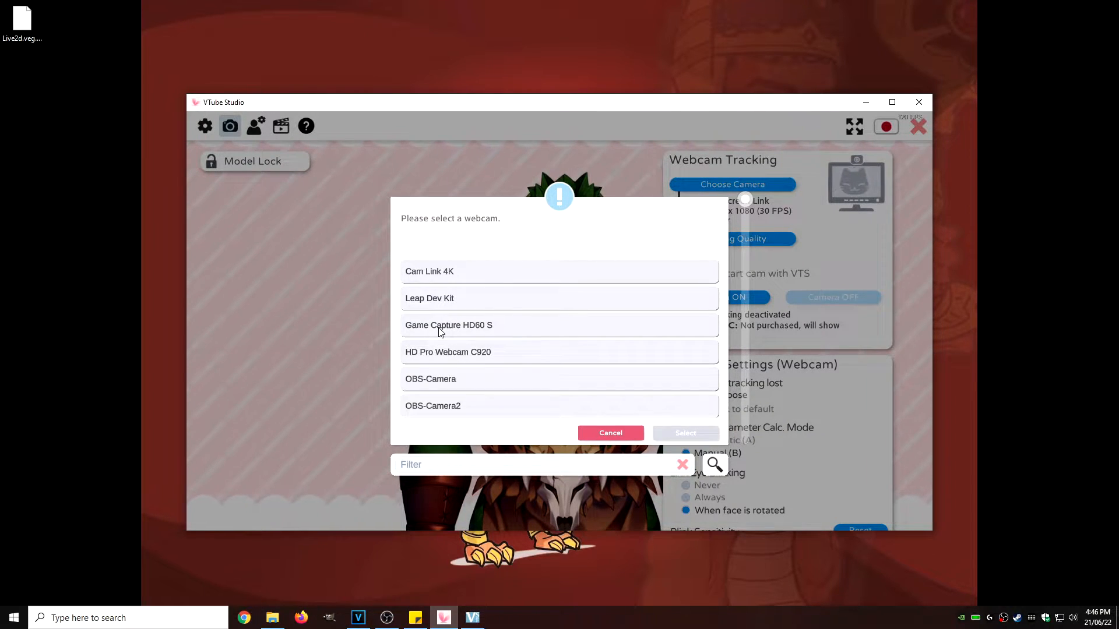
click(448, 325)
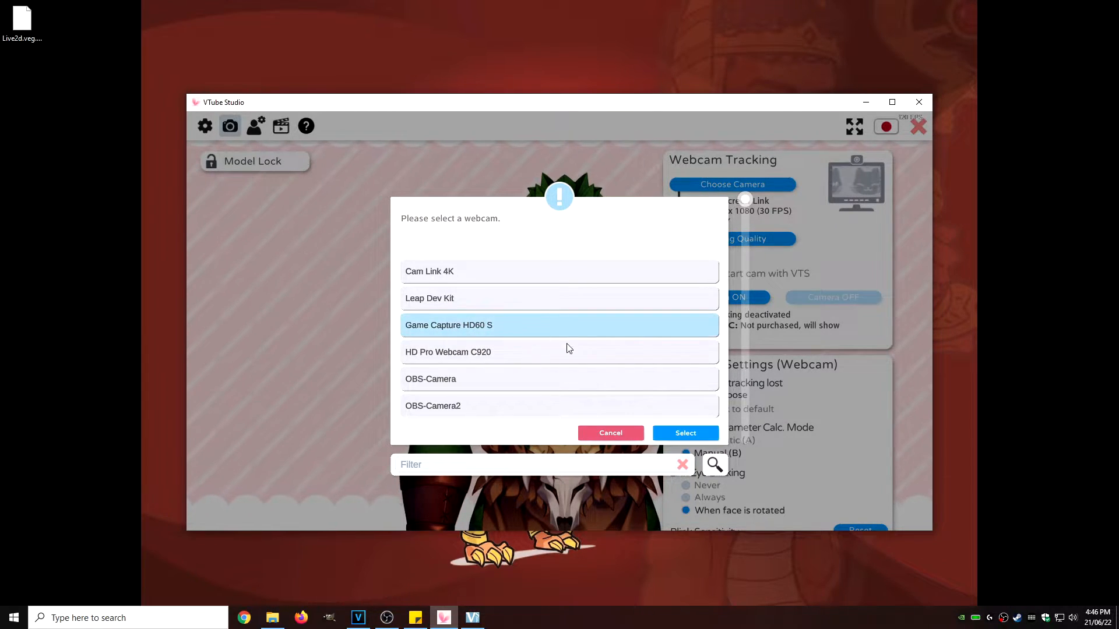
click(684, 433)
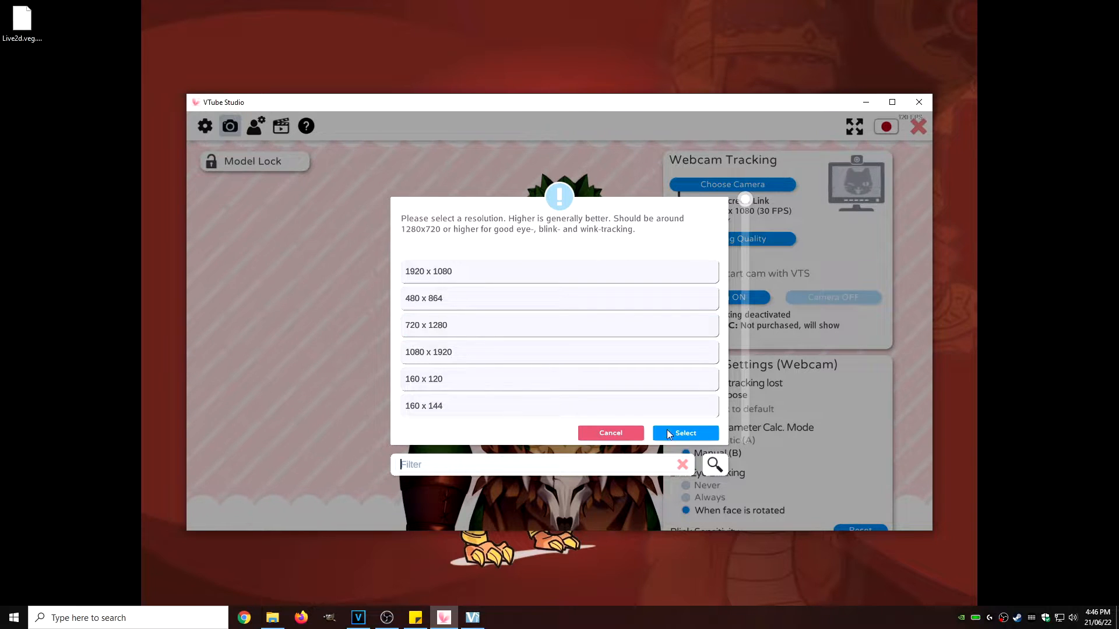
mouse_move(417, 242)
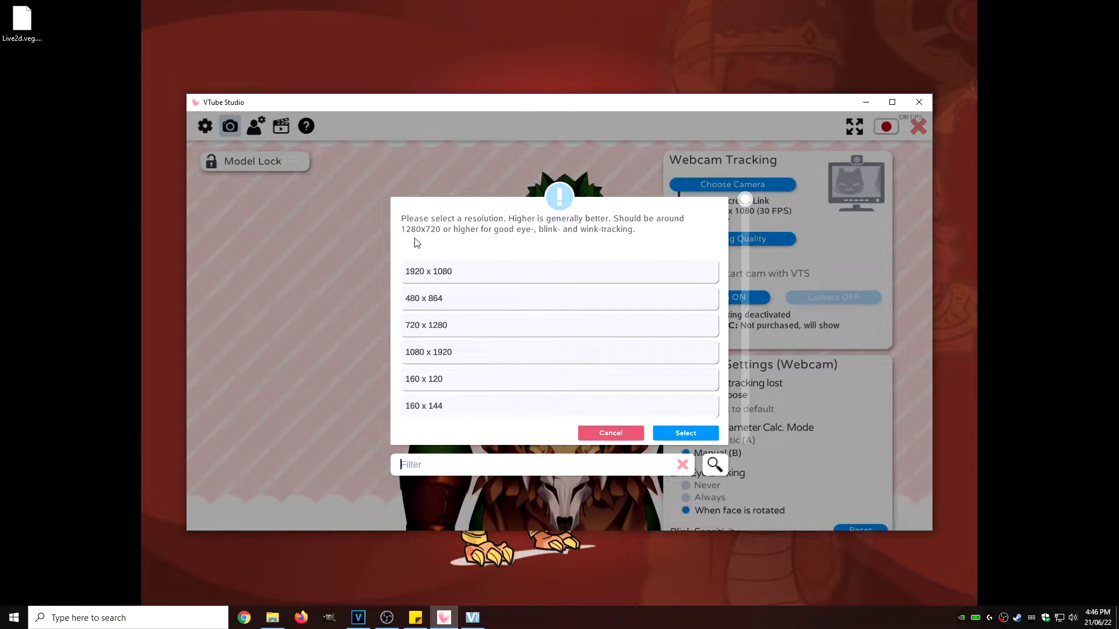
Step: Use 1920x1080 at 60 FPS in YUY2 format and switch the camera on
click(428, 271)
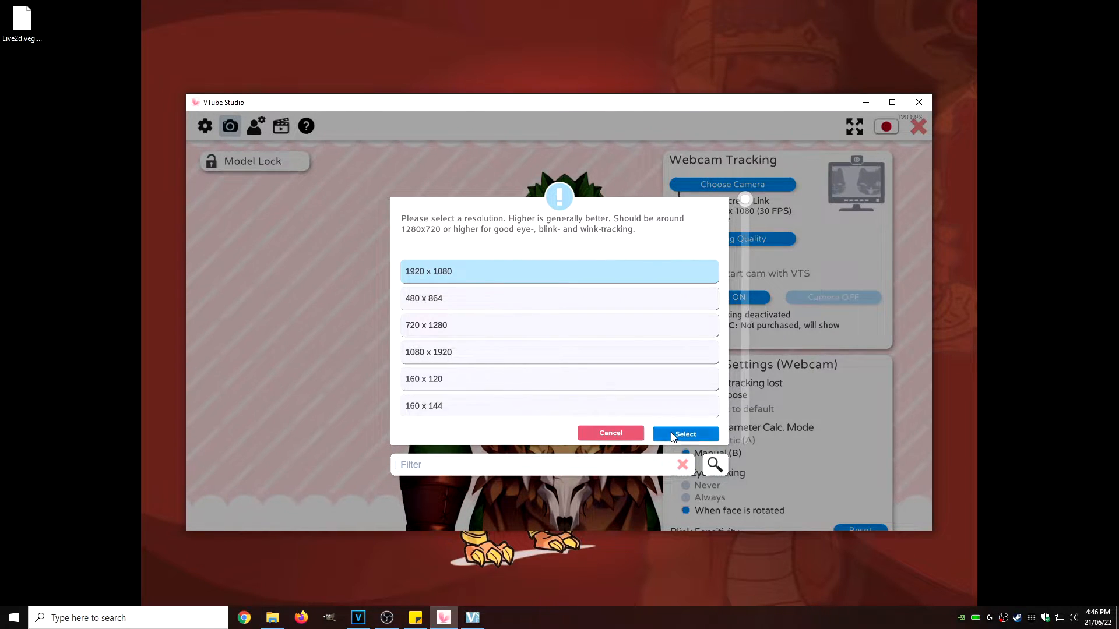
click(684, 433)
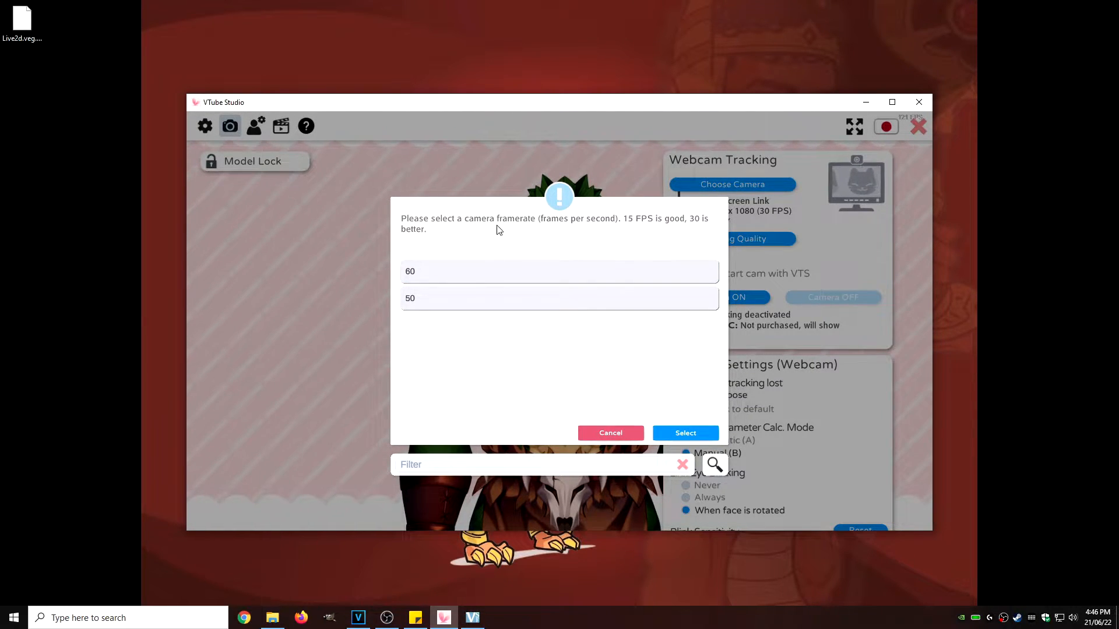
click(560, 271)
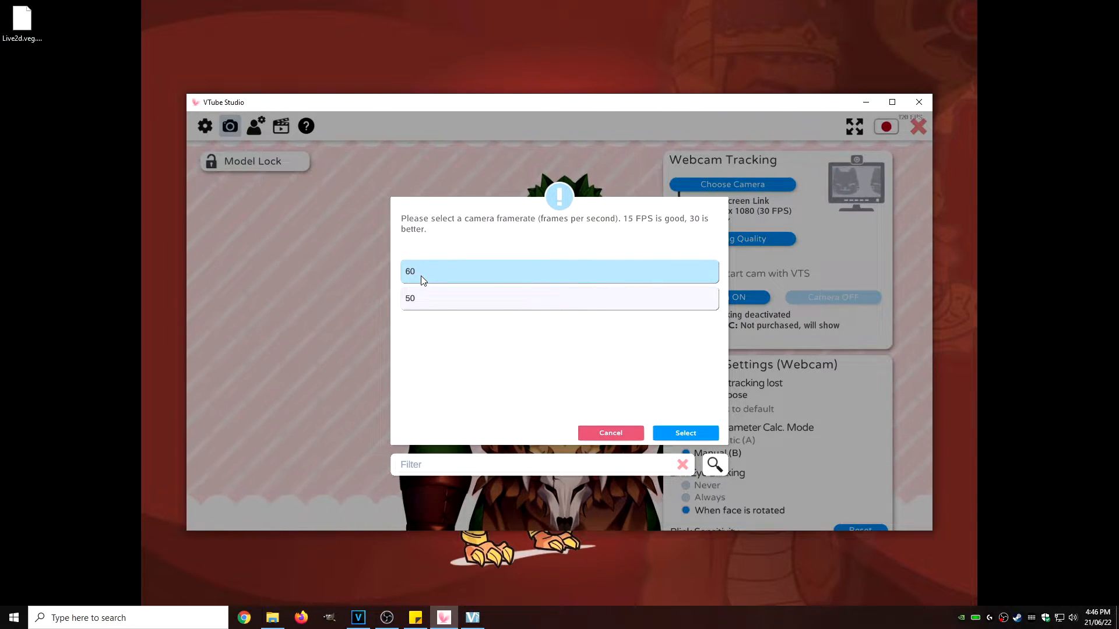
mouse_move(535, 341)
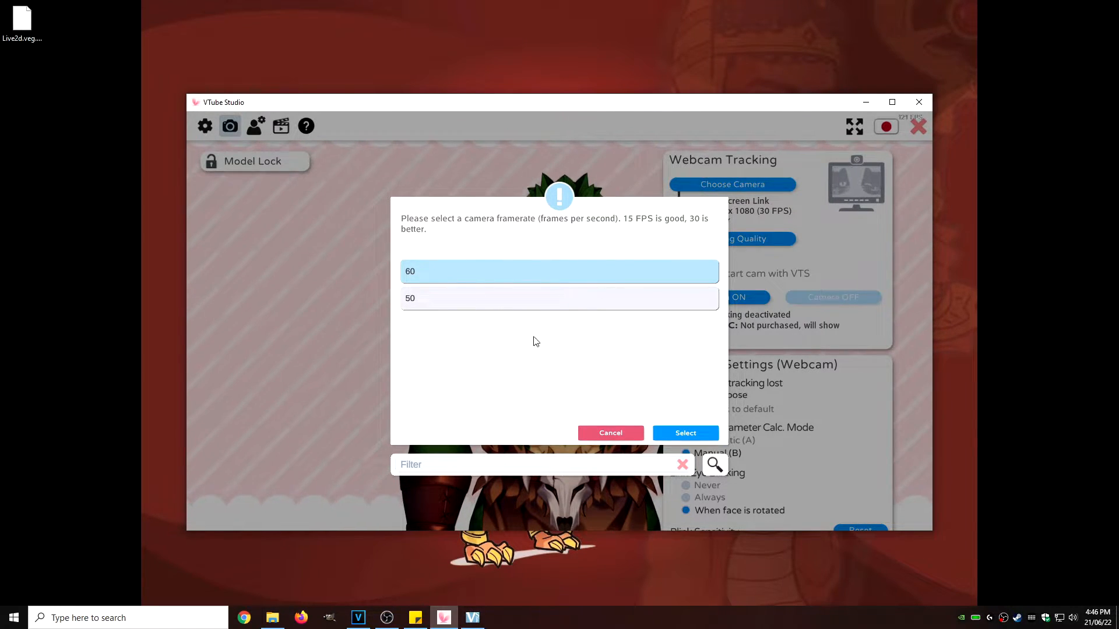
click(684, 433)
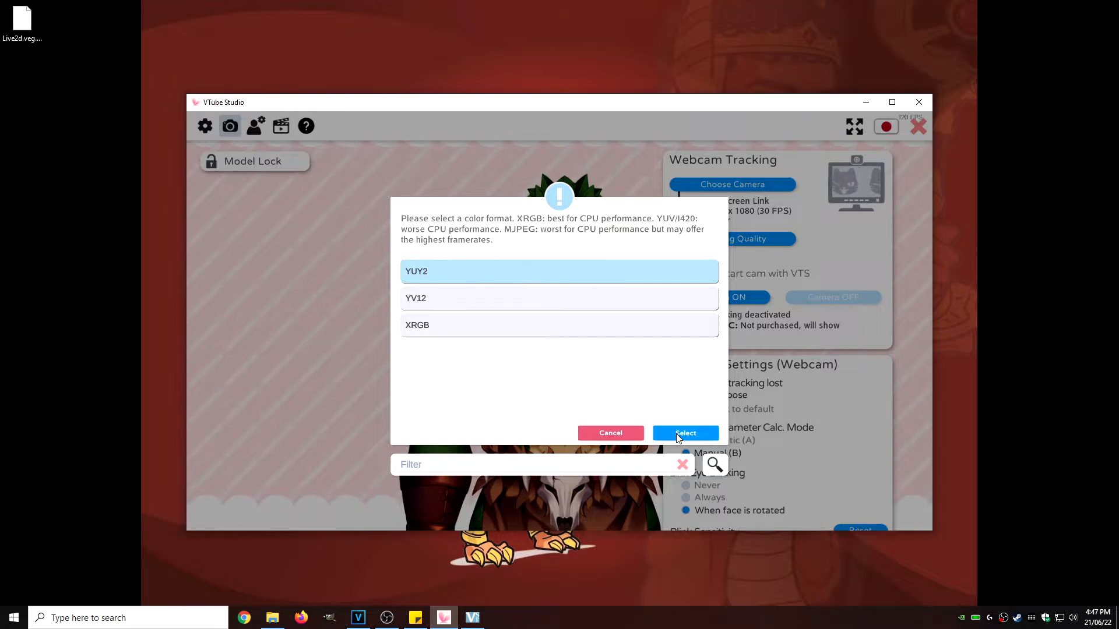
click(684, 433)
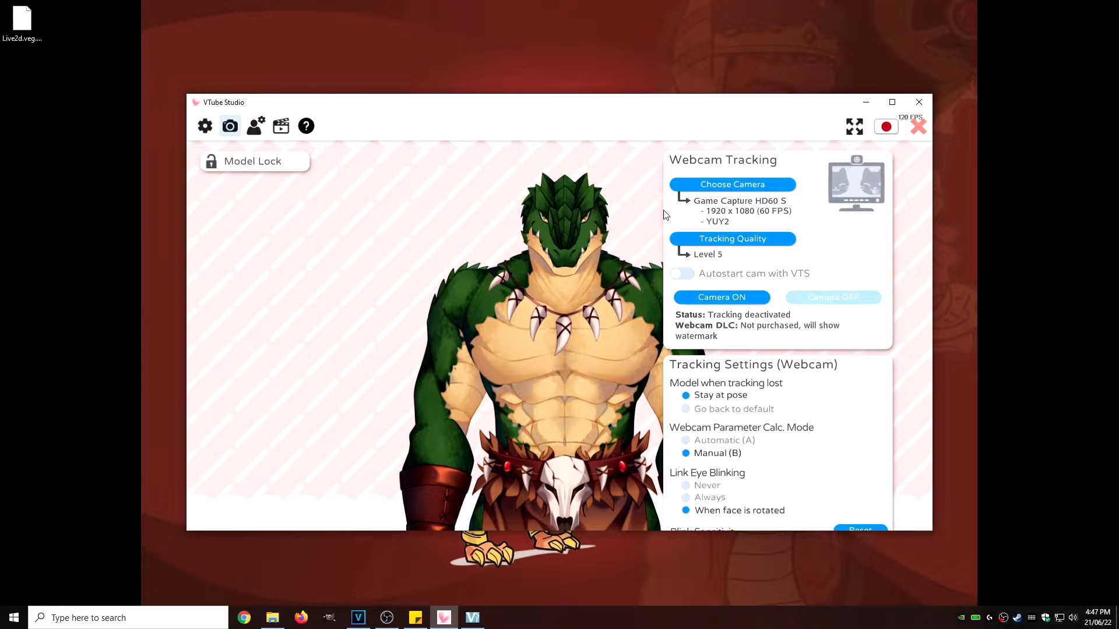
click(721, 297)
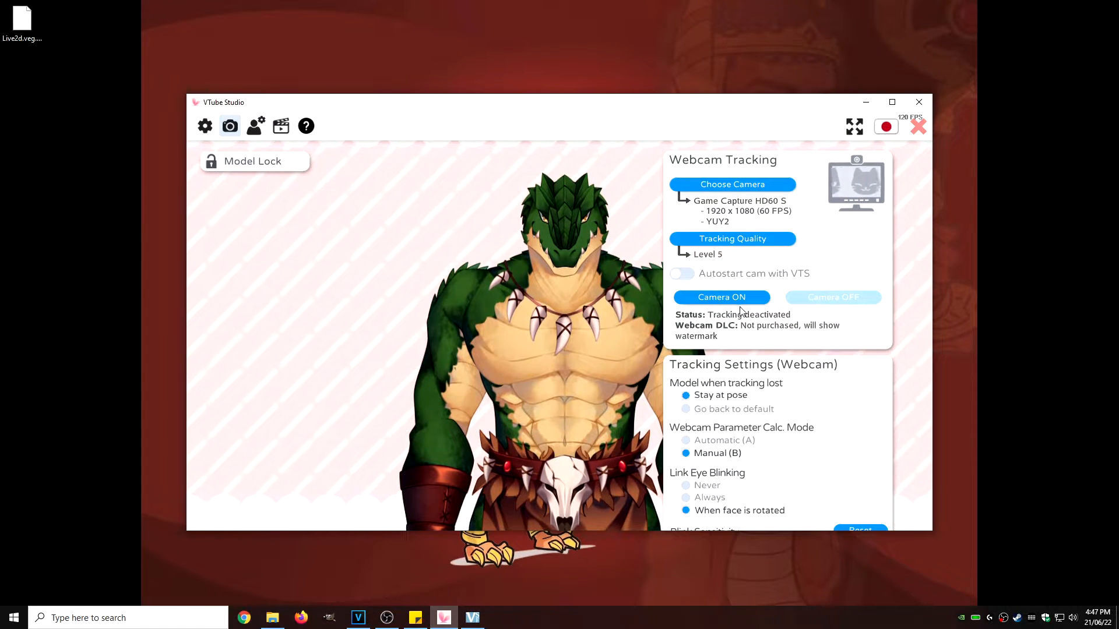
click(720, 297)
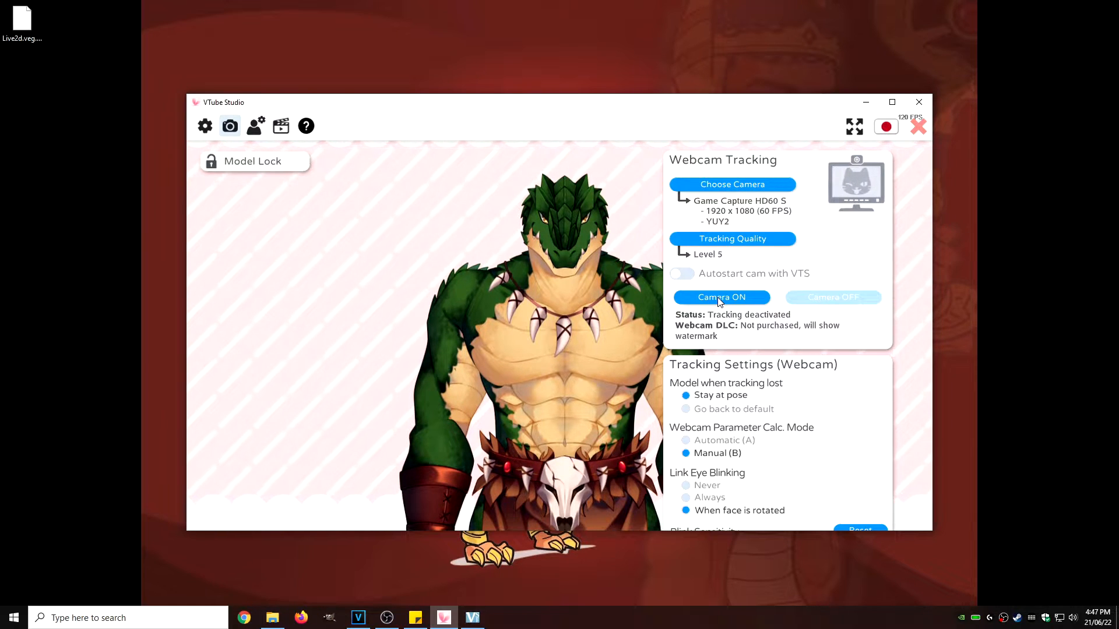
click(720, 297)
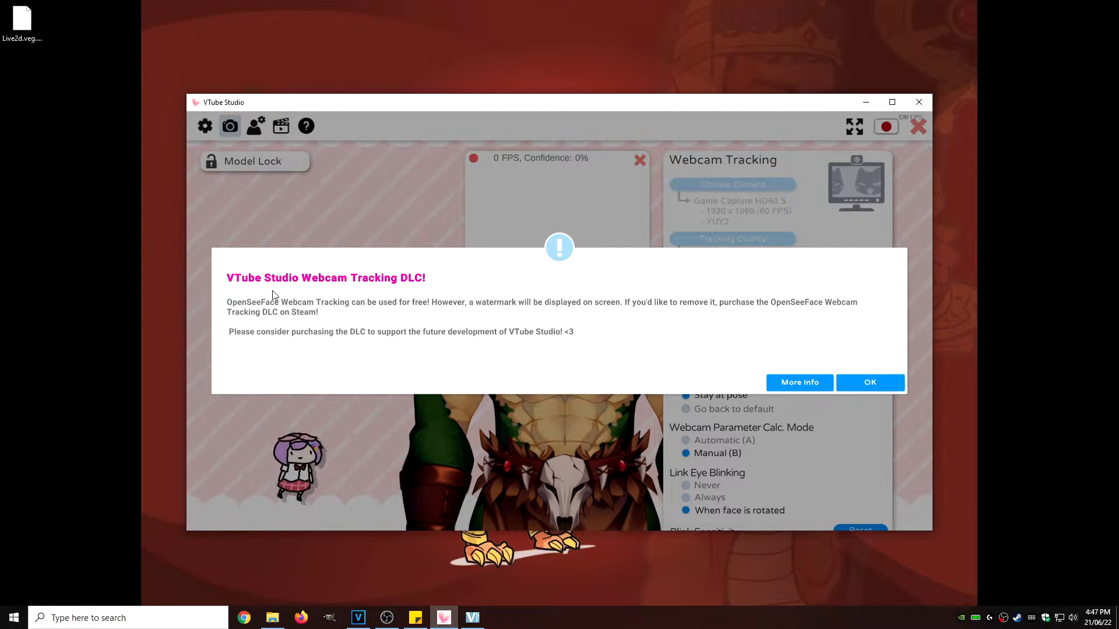
mouse_move(321, 289)
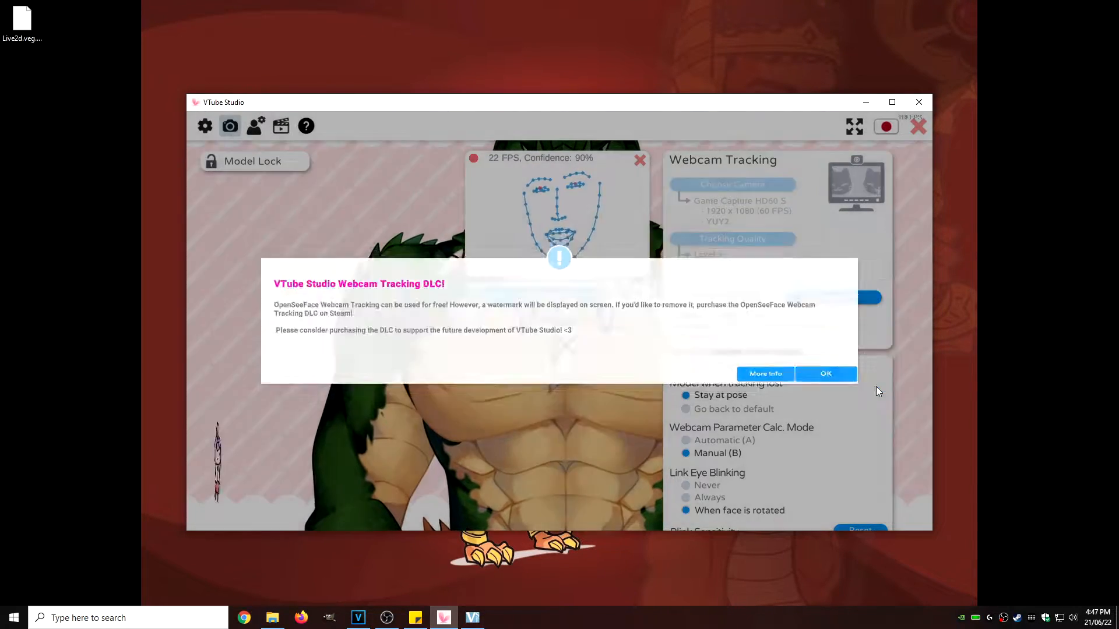
Step: Once tracking starts, dismiss the Webcam Tracking DLC watermark notice
click(825, 373)
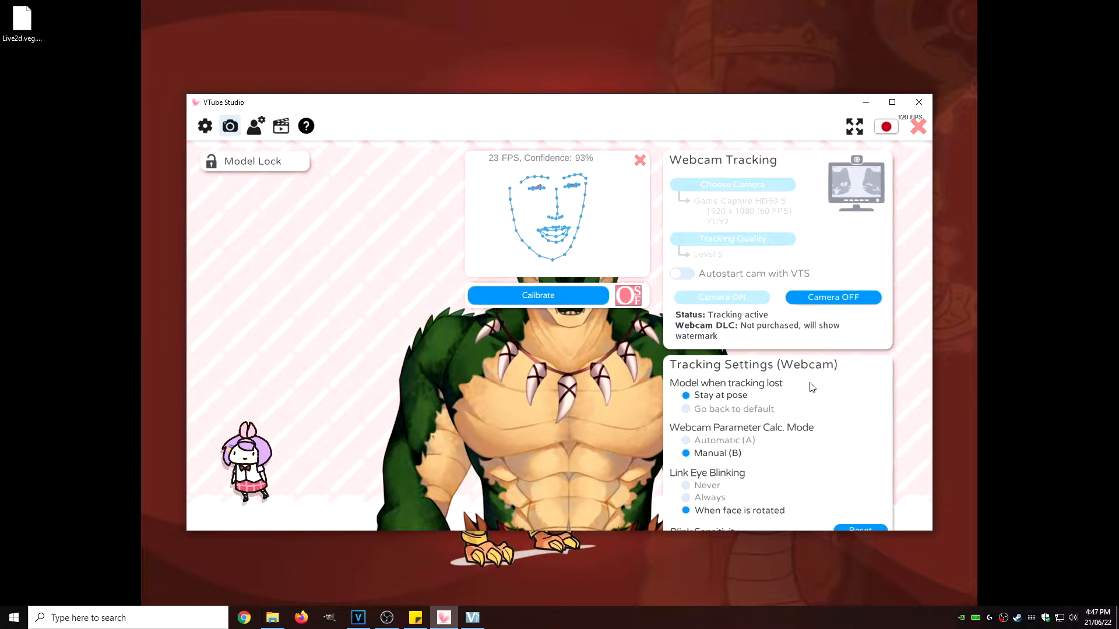
scroll(down, 3)
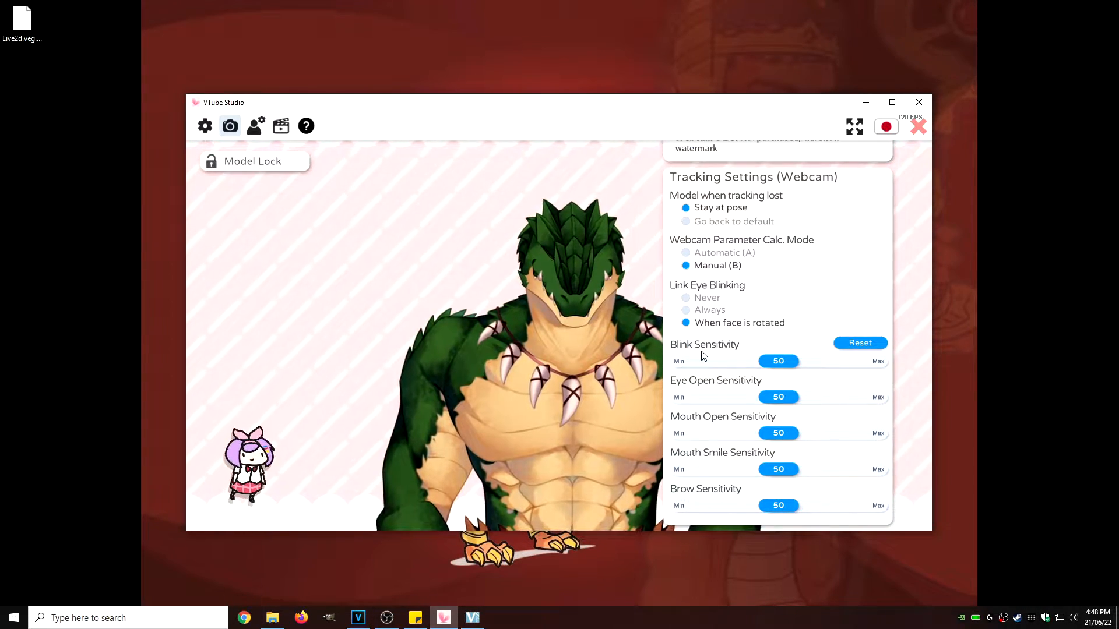
scroll(down, 3)
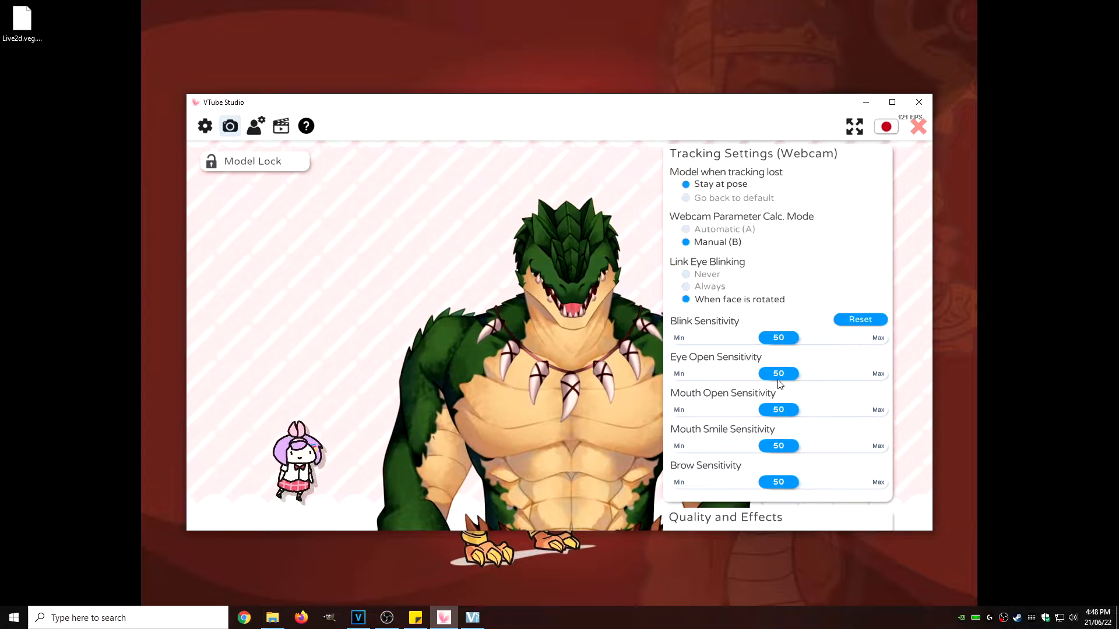
scroll(down, 3)
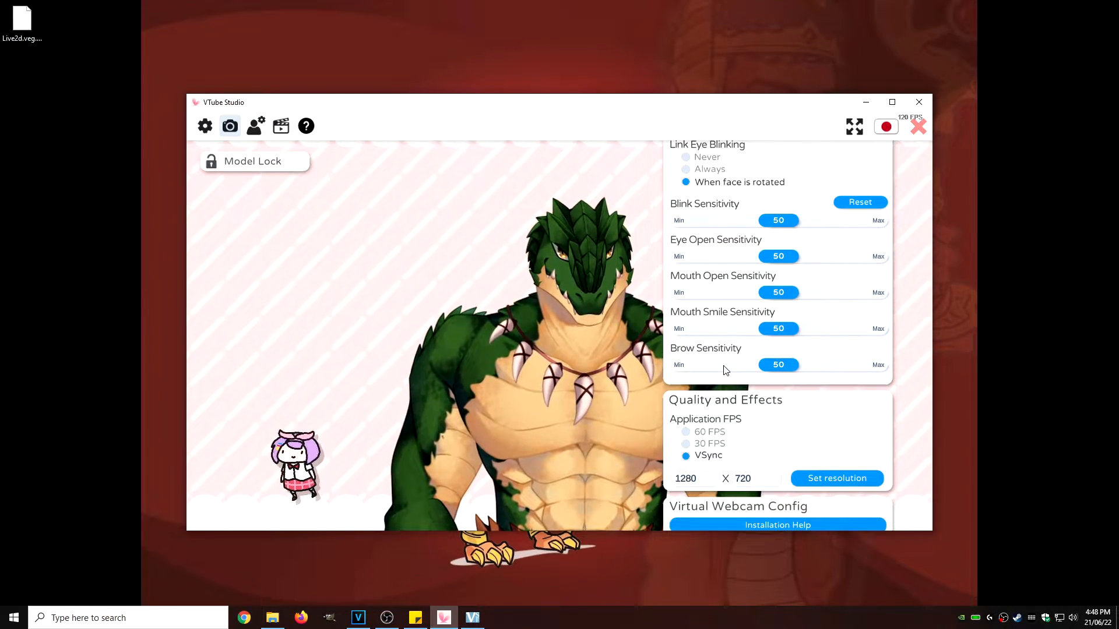
scroll(down, 3)
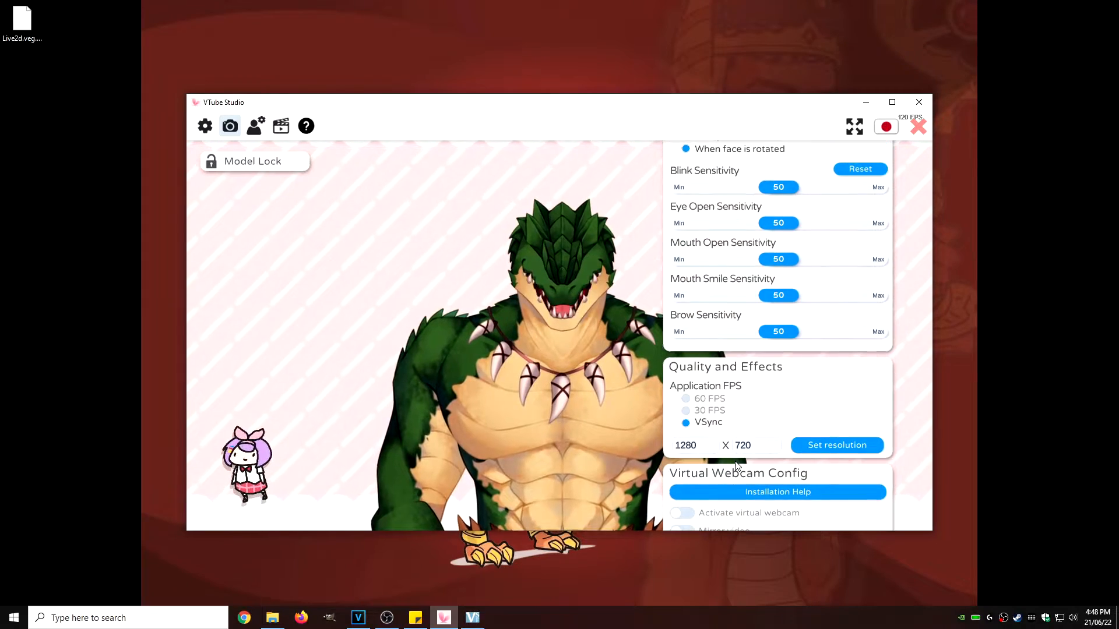
click(230, 127)
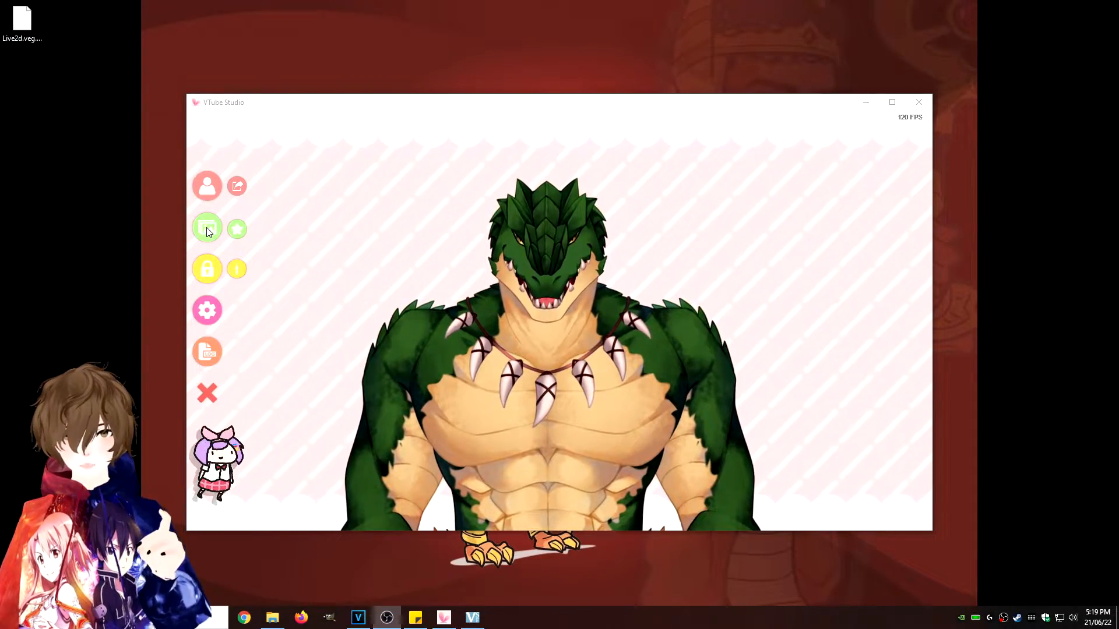
Step: Choose the ColorPicker background and turn on 'Transparent in capture'
click(206, 228)
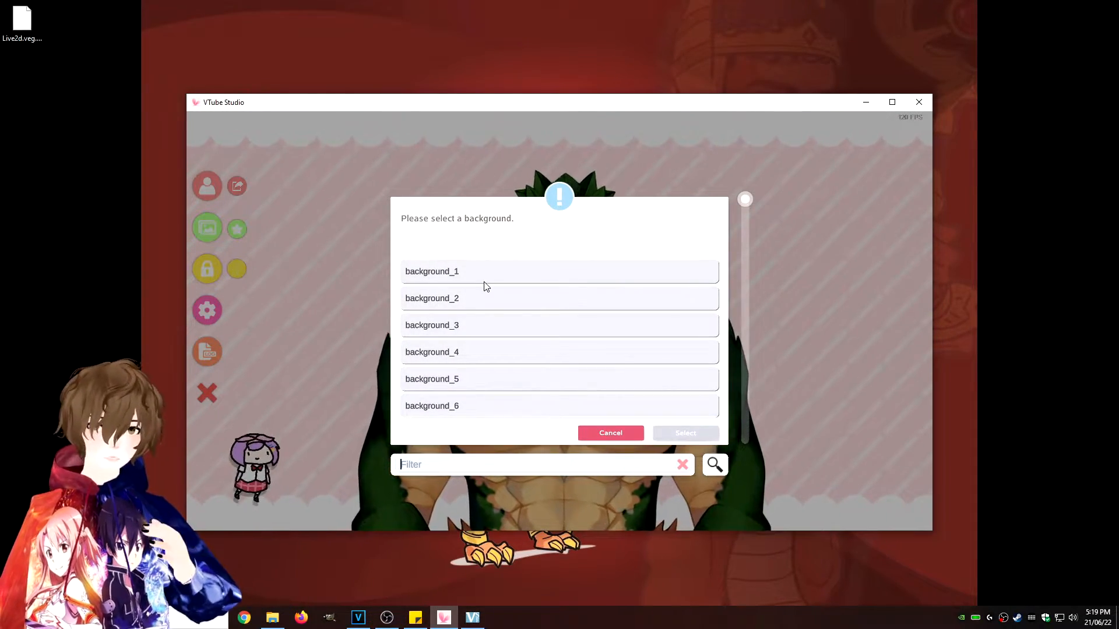
scroll(down, 3)
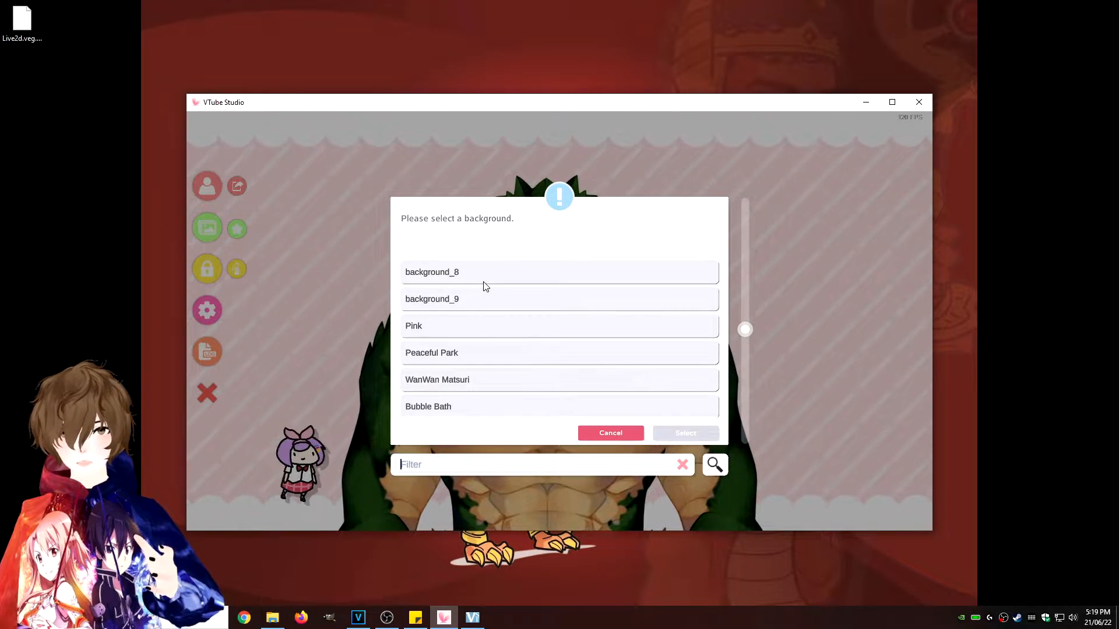
scroll(down, 3)
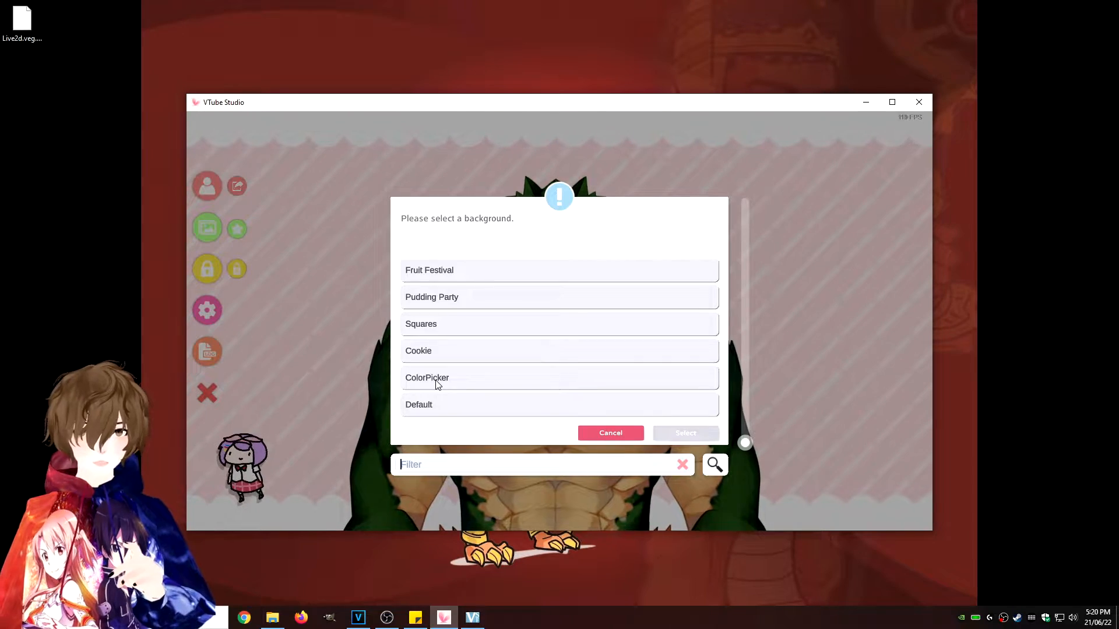
click(426, 377)
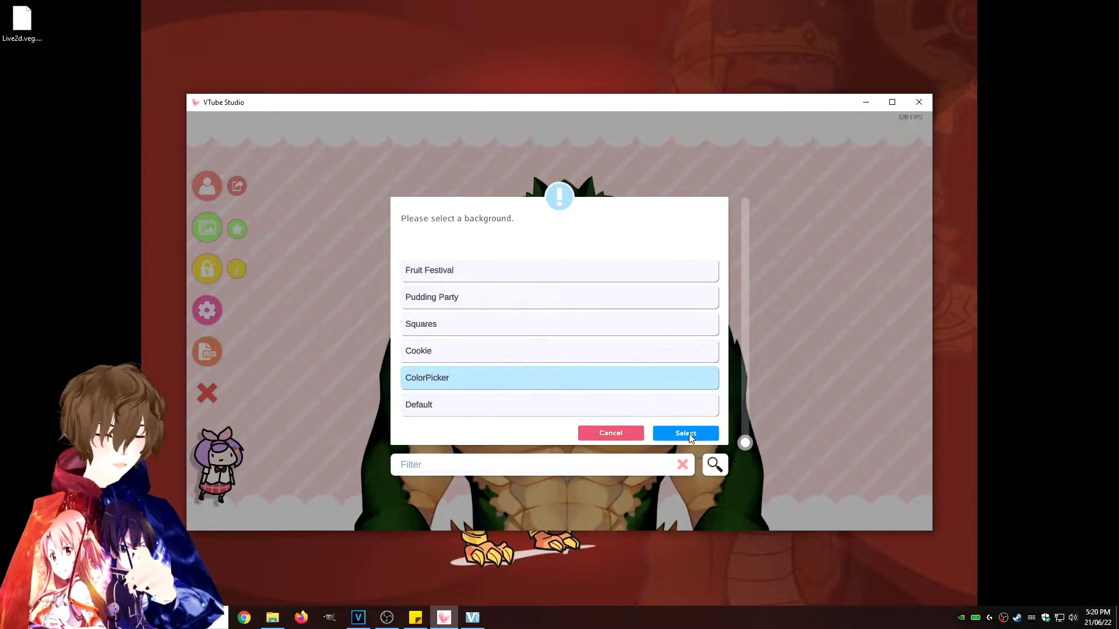
click(684, 433)
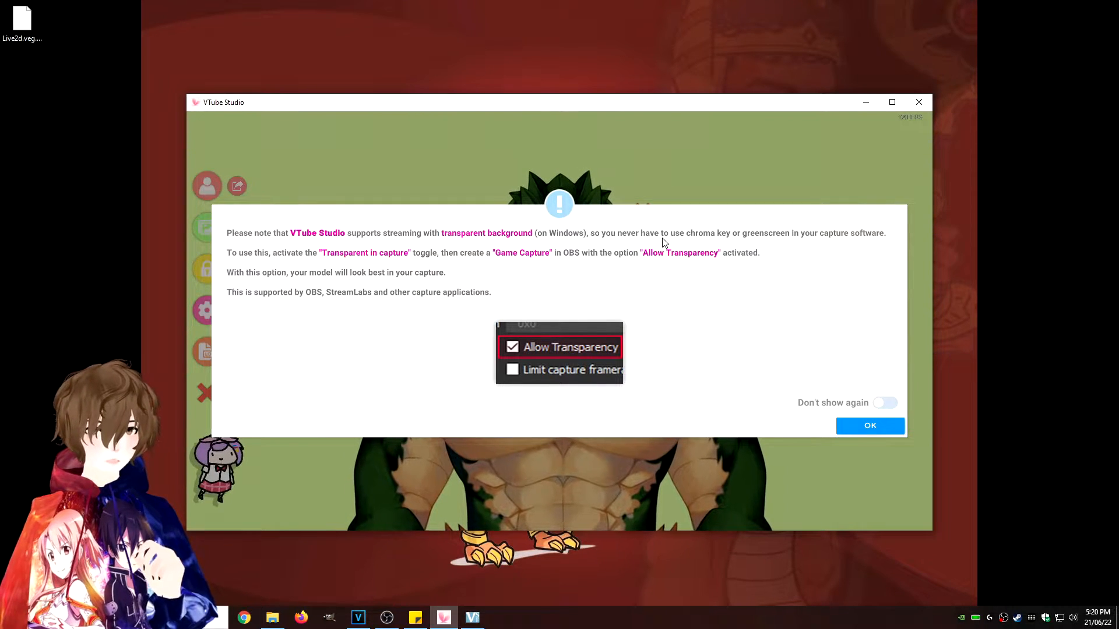
mouse_move(794, 241)
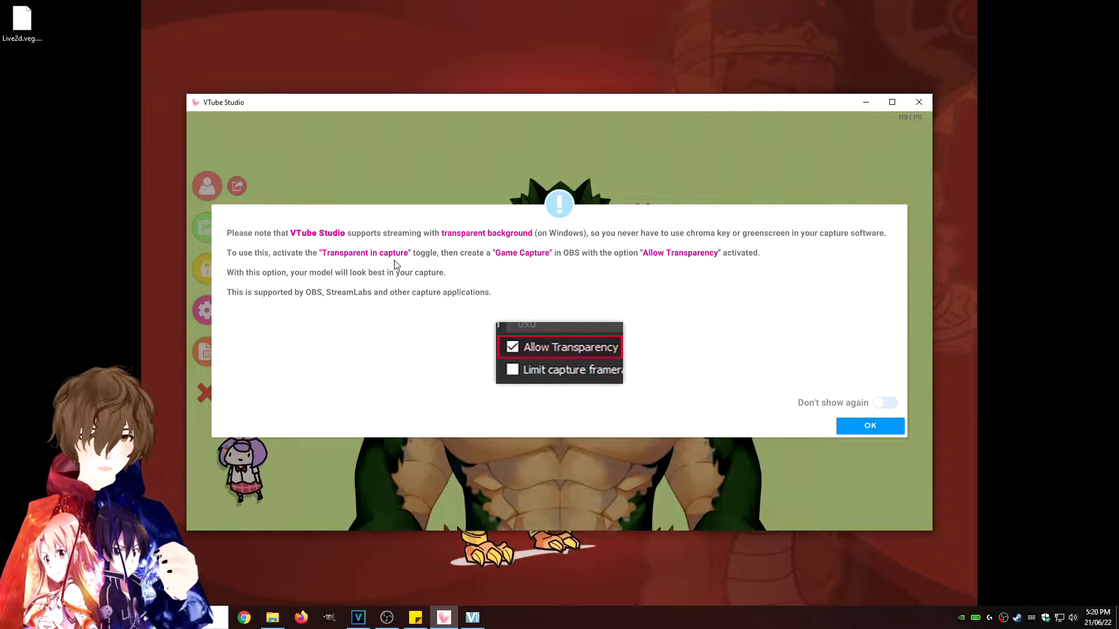
mouse_move(521, 266)
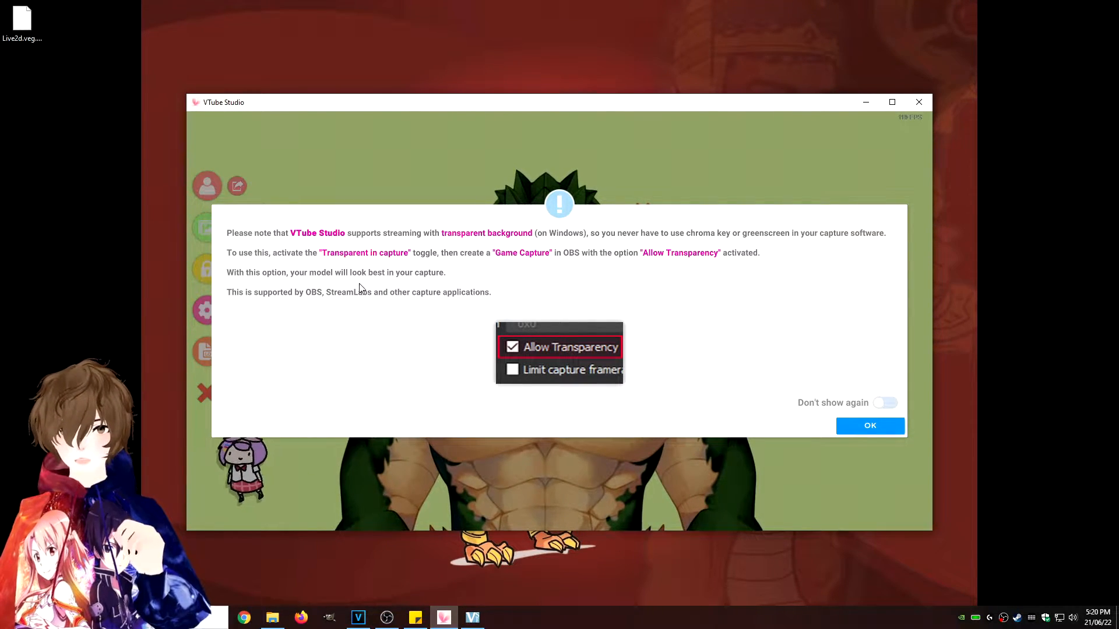
mouse_move(783, 372)
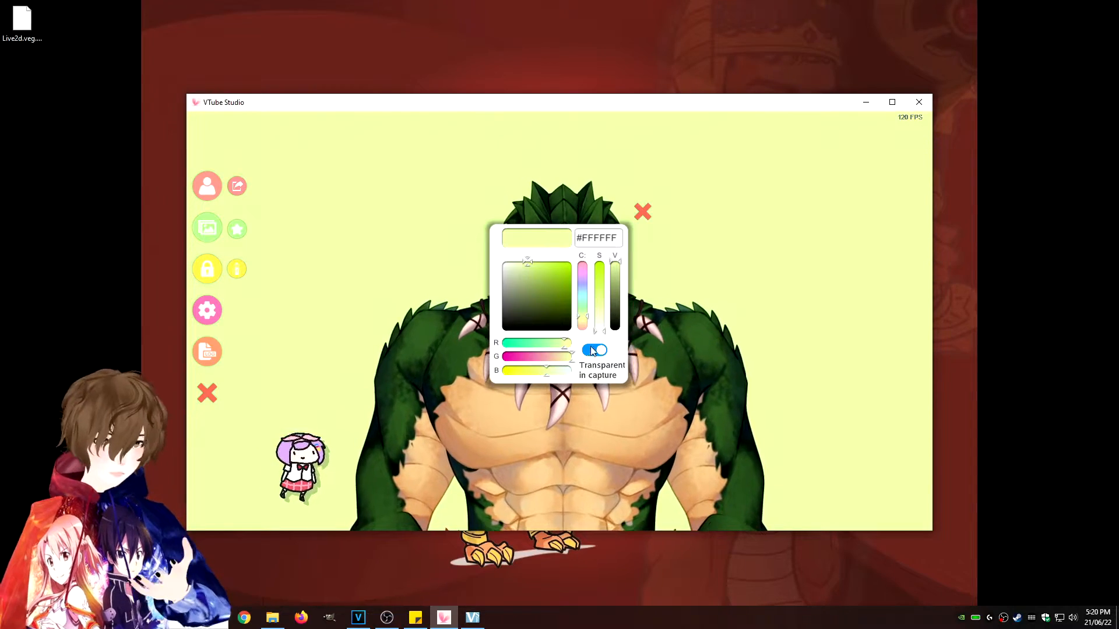
click(593, 350)
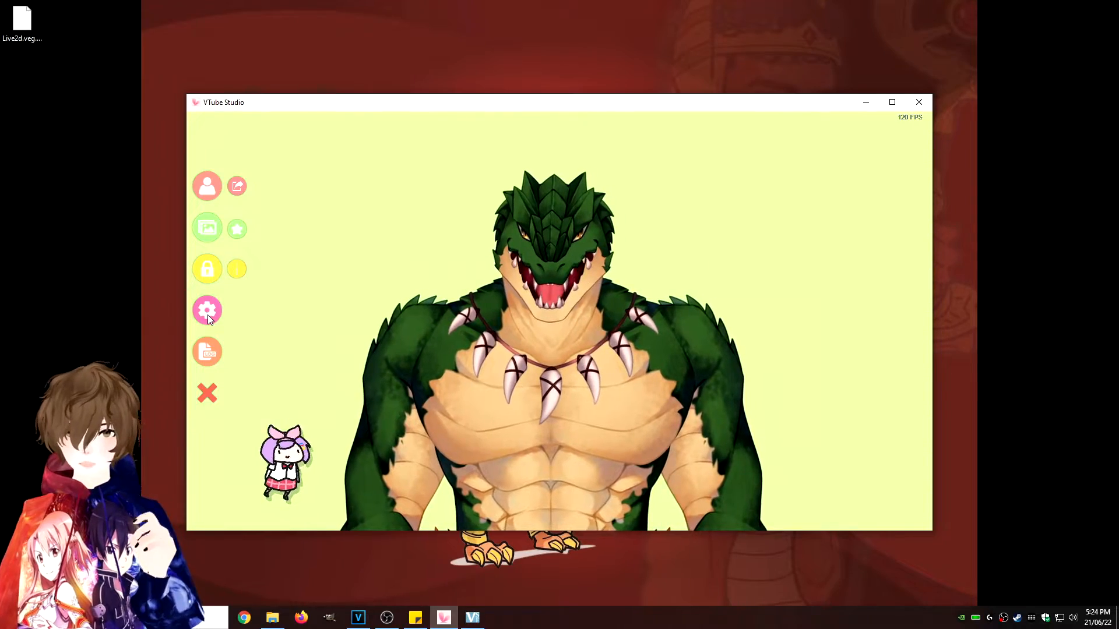
Step: In general settings, keep the VTube Studio logo hidden and enable Remember scene
click(207, 309)
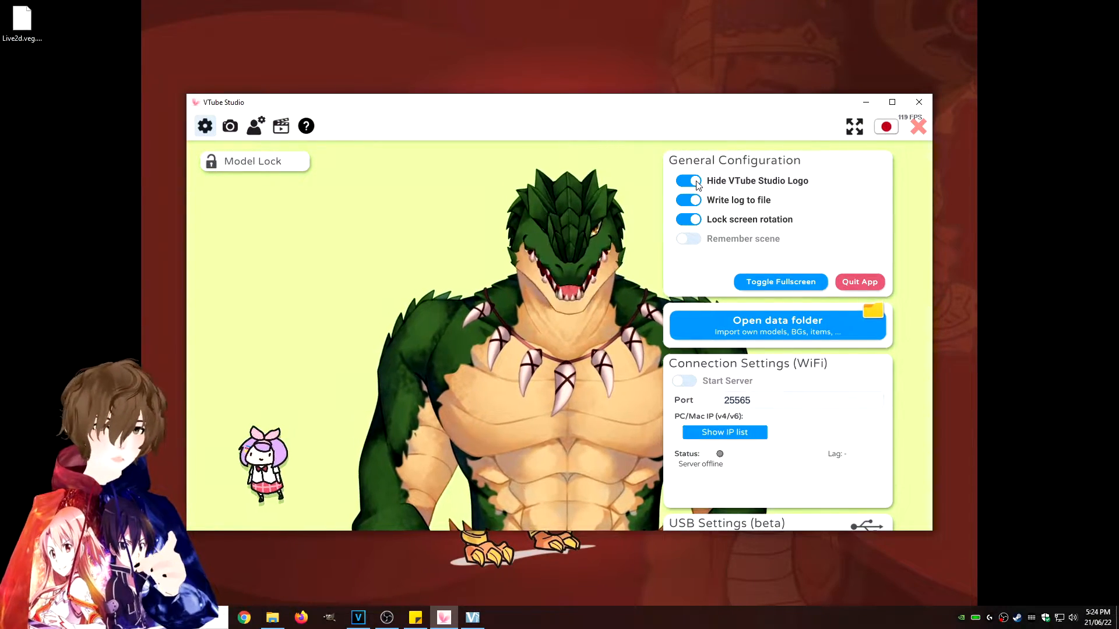
click(687, 181)
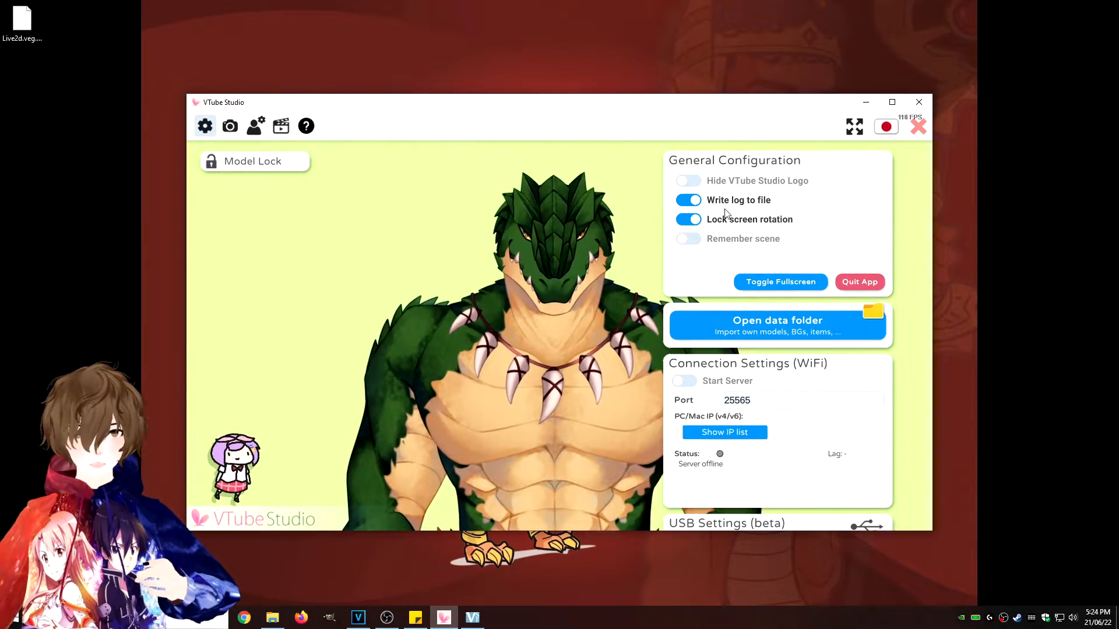
click(687, 181)
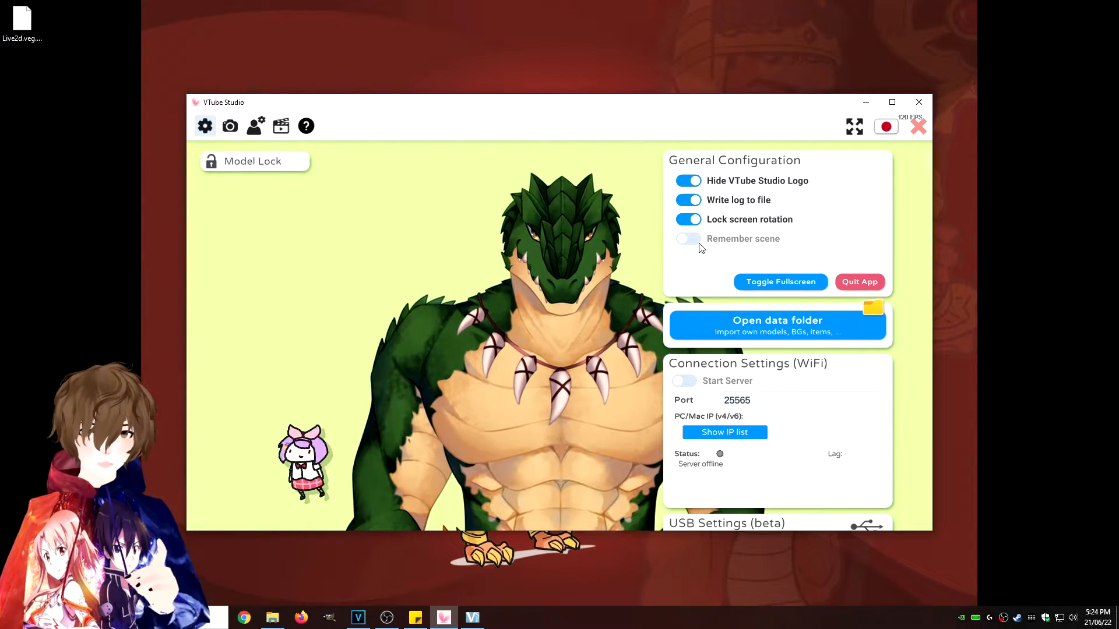
click(687, 238)
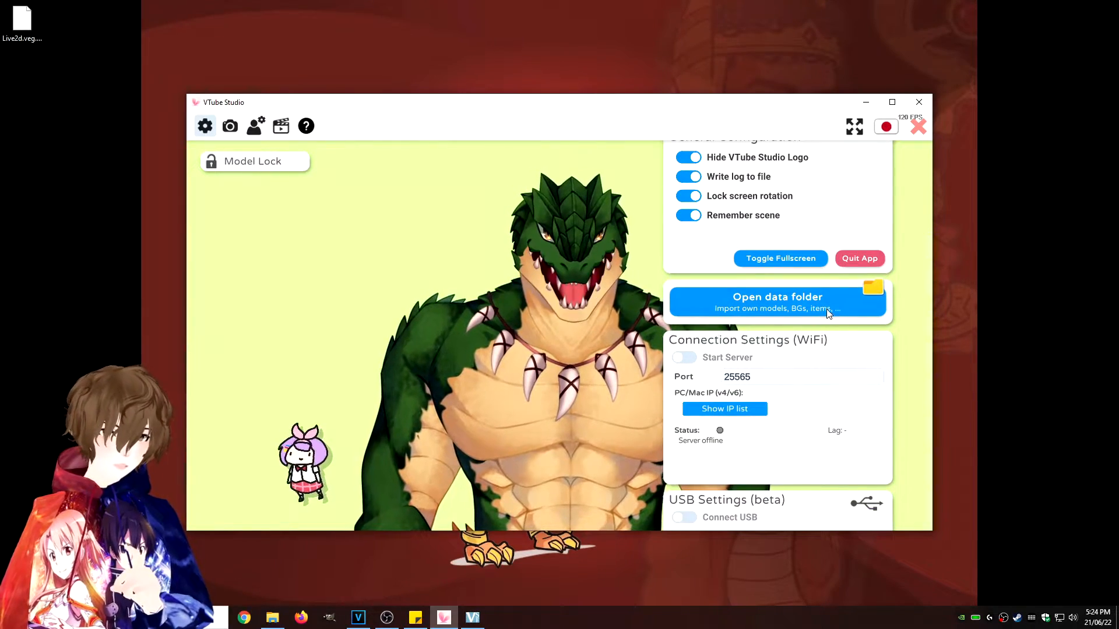
scroll(down, 3)
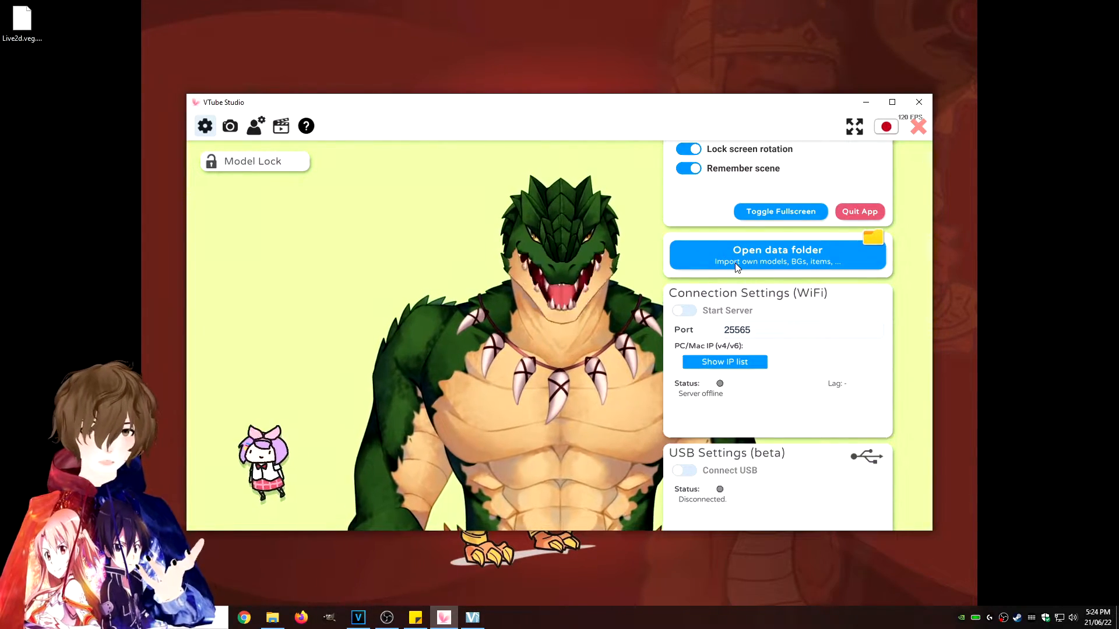
scroll(down, 3)
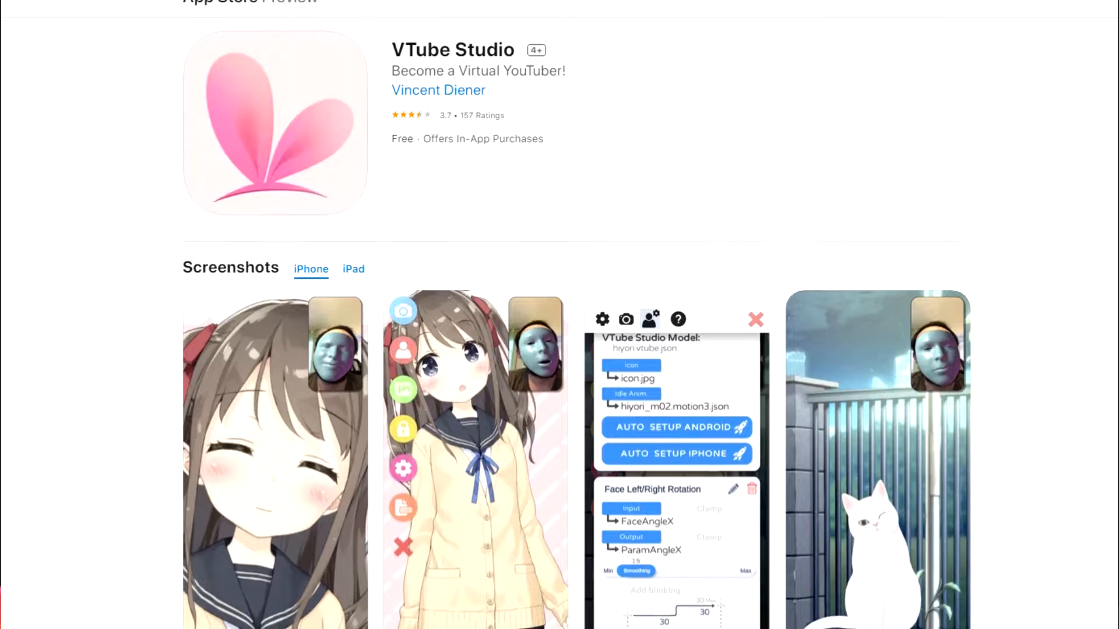
scroll(down, 3)
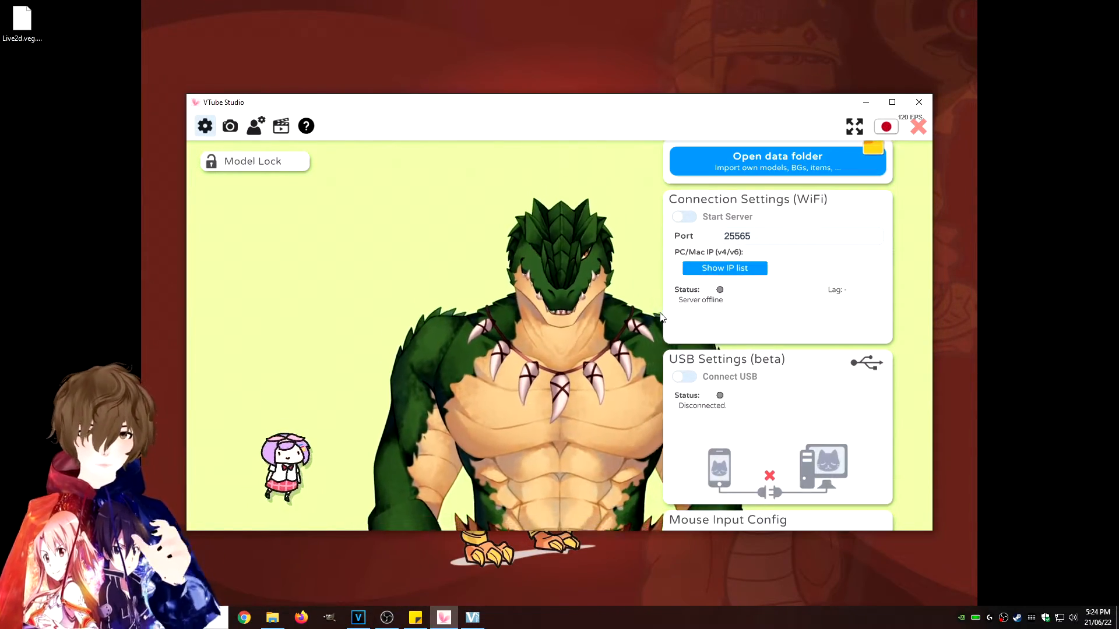
scroll(down, 3)
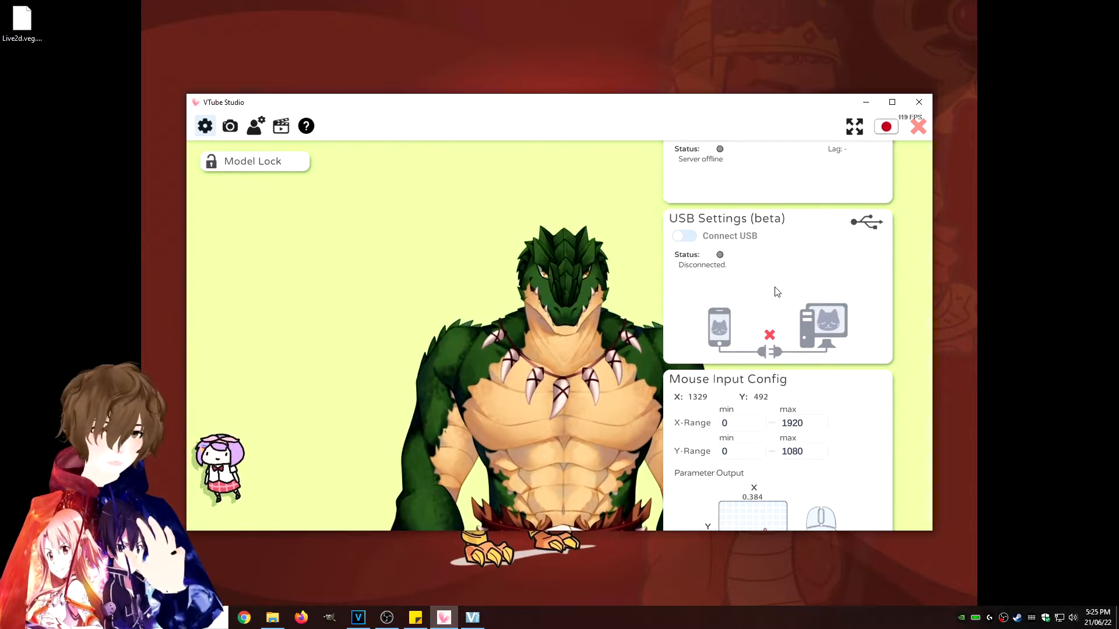
scroll(down, 3)
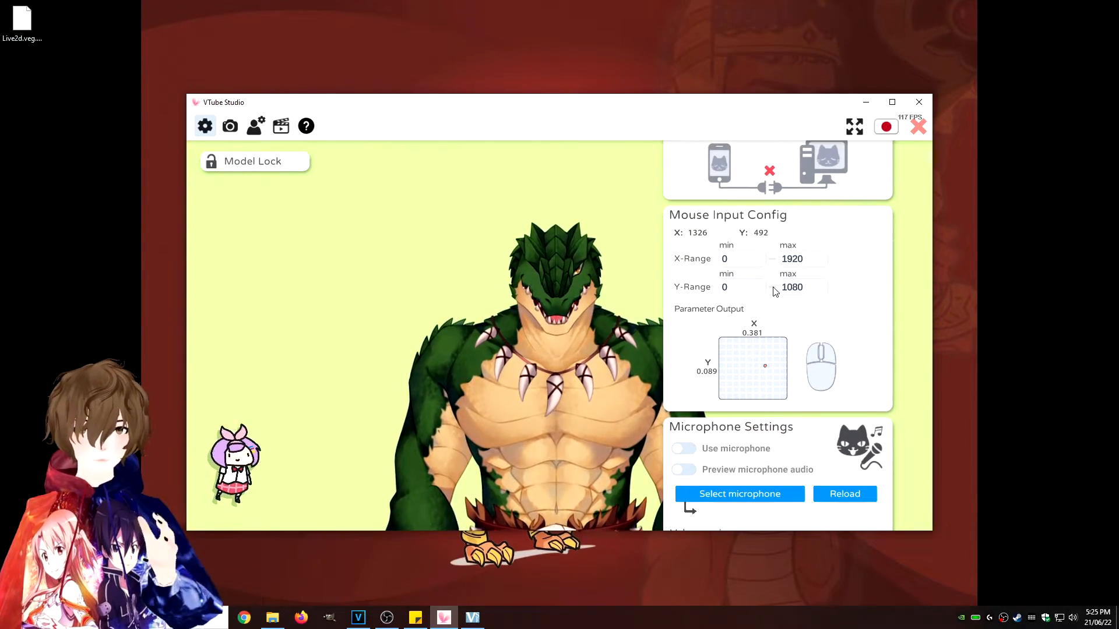
scroll(down, 3)
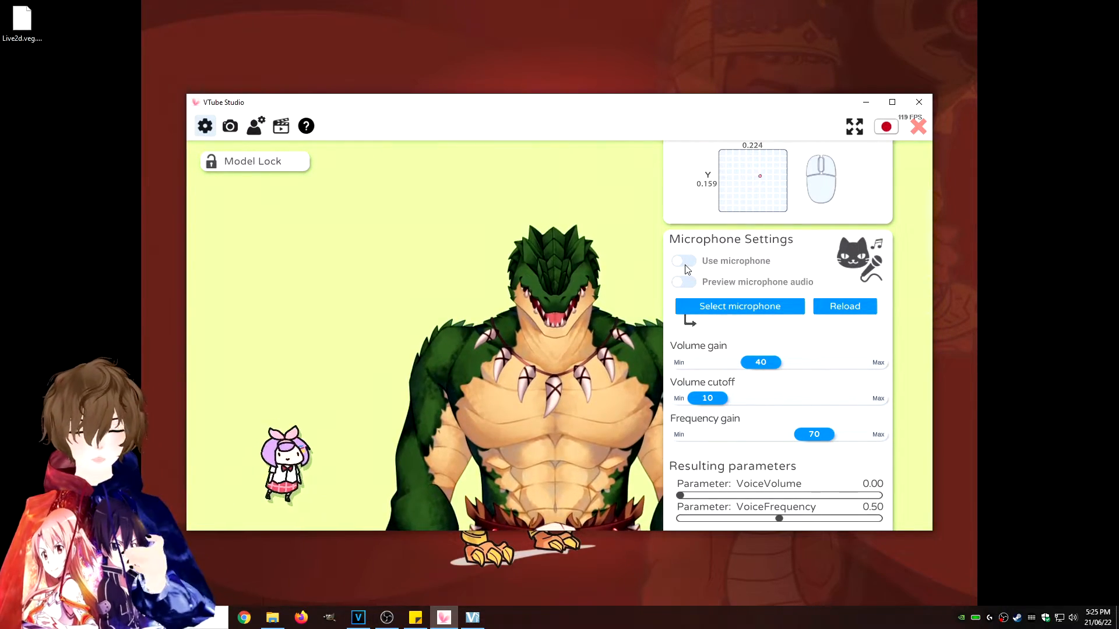
click(682, 260)
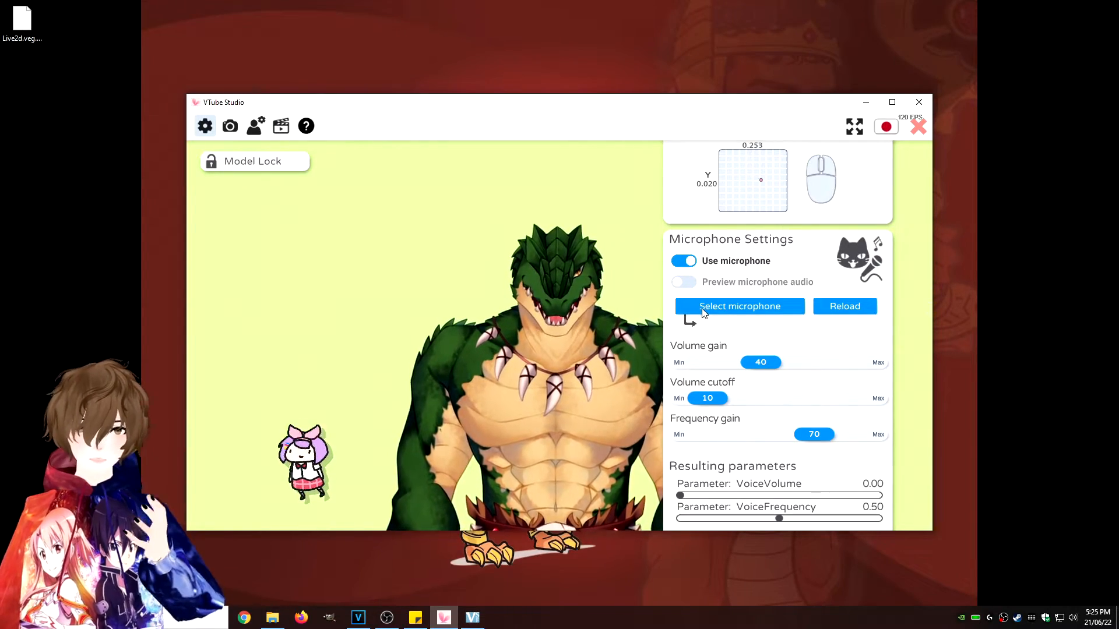
scroll(down, 3)
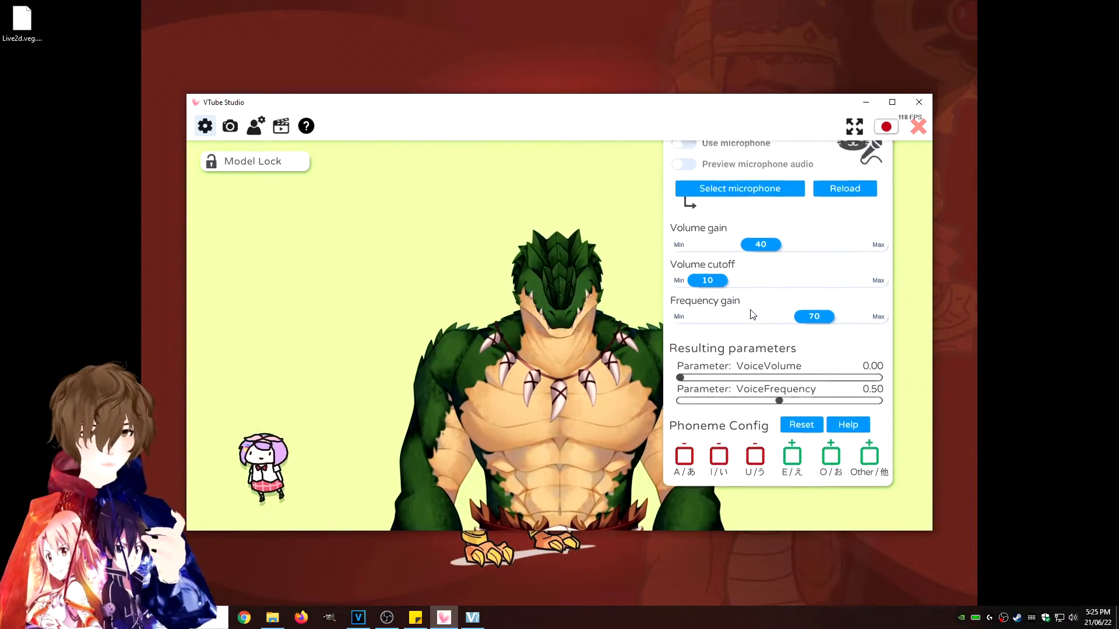
scroll(up, 3)
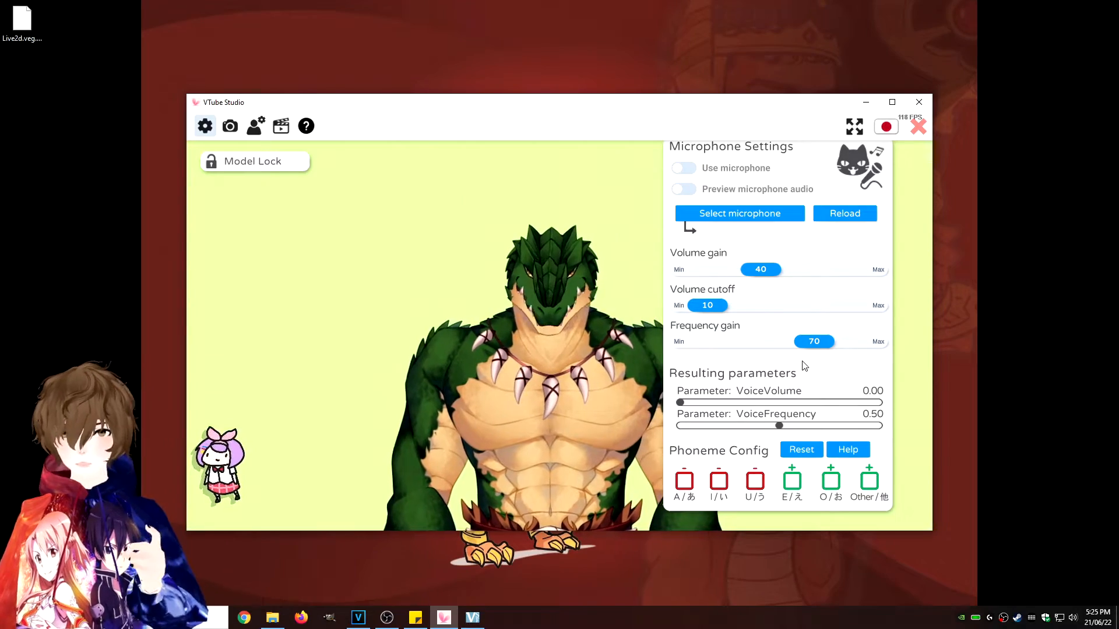
click(230, 125)
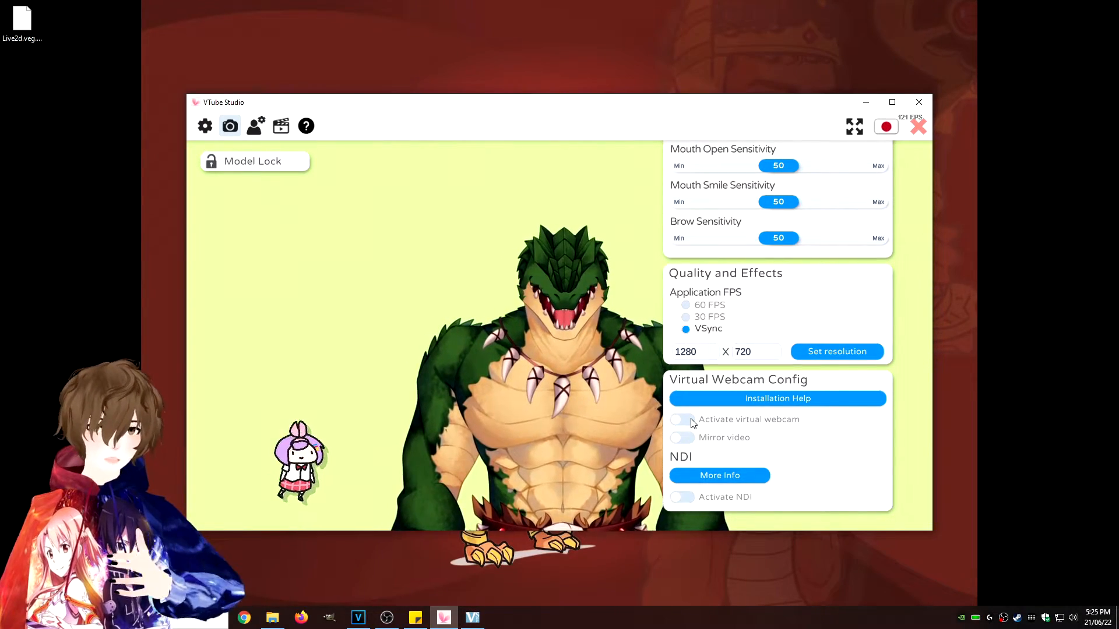
Step: Toggle 'Activate virtual webcam' on and back off, leaving it disabled
click(681, 419)
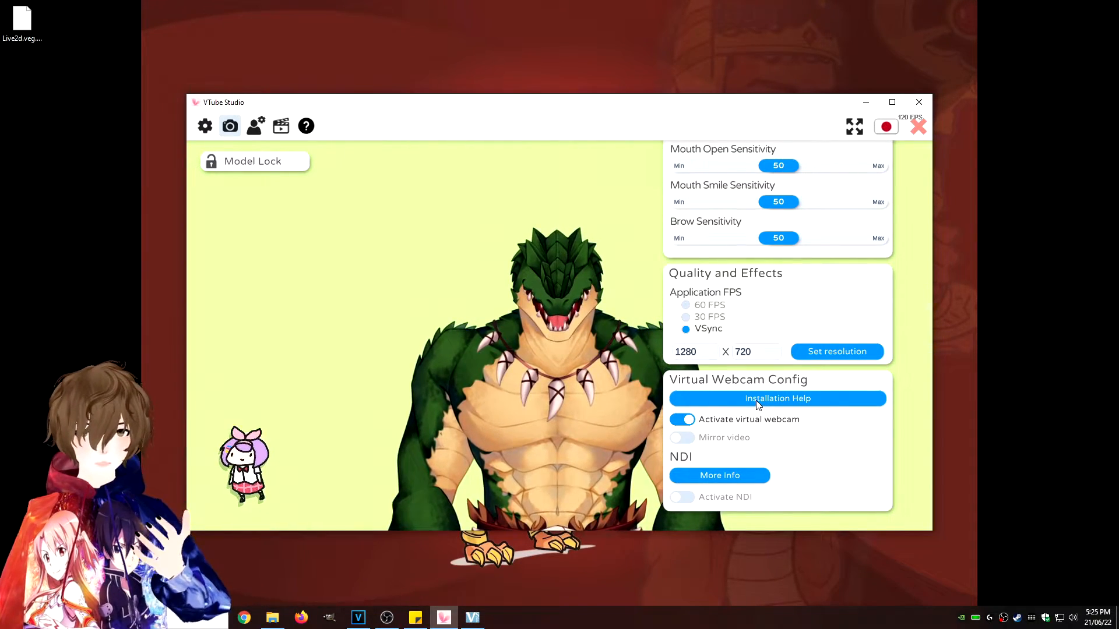
click(681, 419)
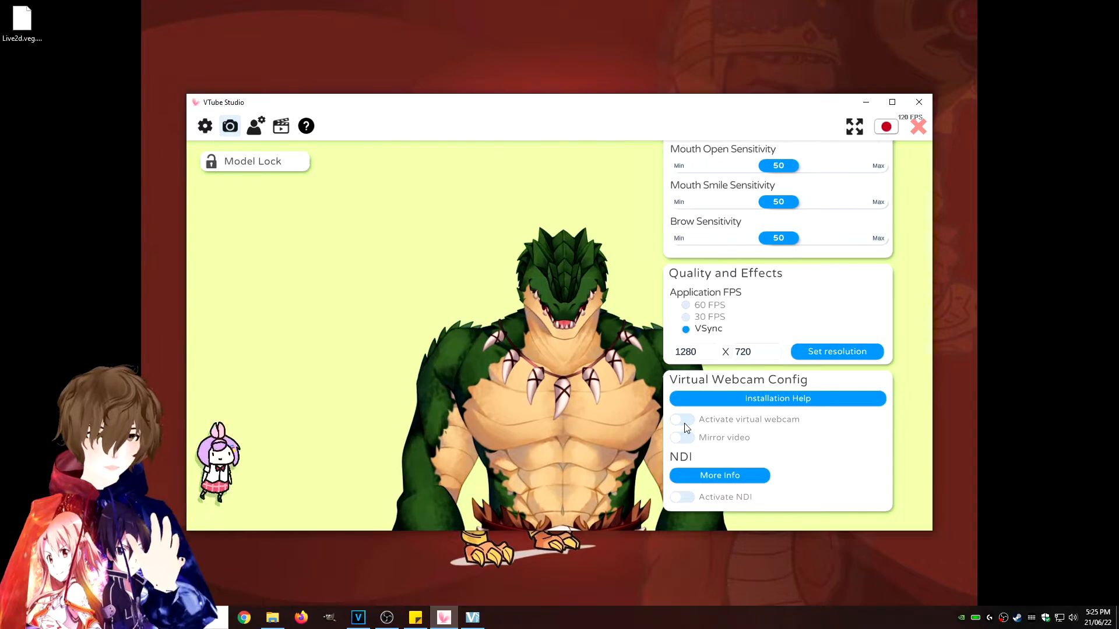
click(255, 126)
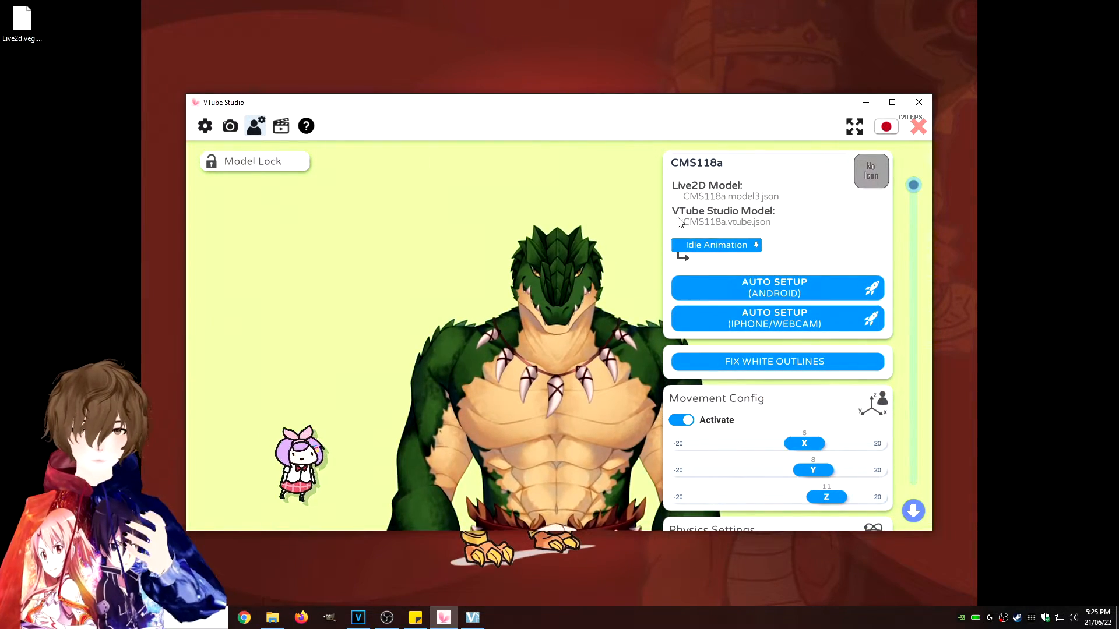
Step: Turn on Auto-Breathing and Auto-Blinking for the Face Up/Down Rotation parameter
scroll(down, 3)
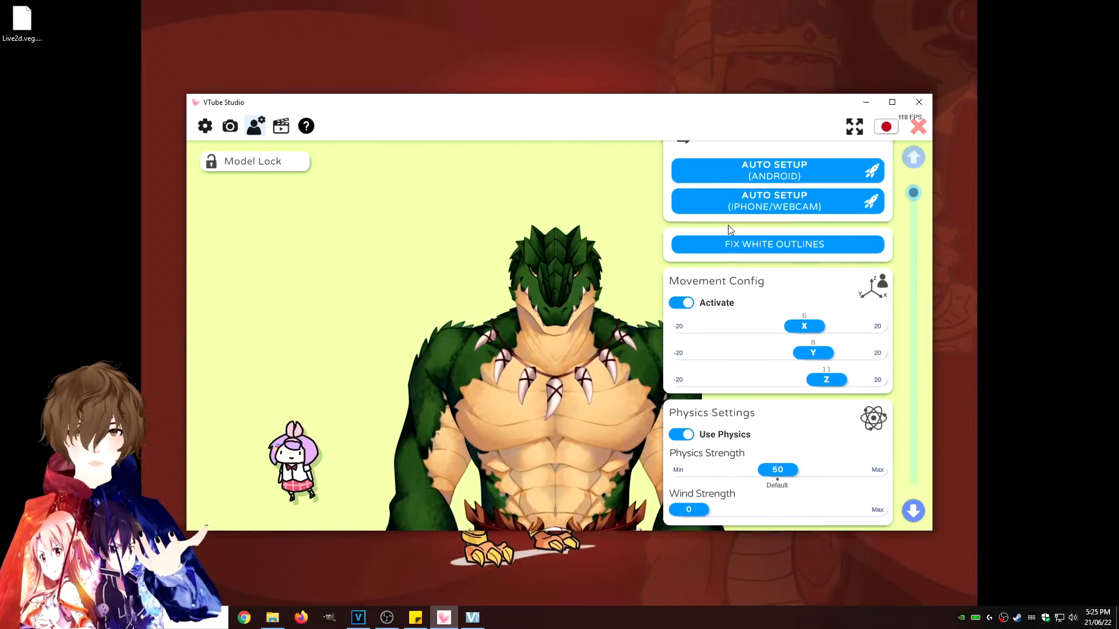
scroll(down, 3)
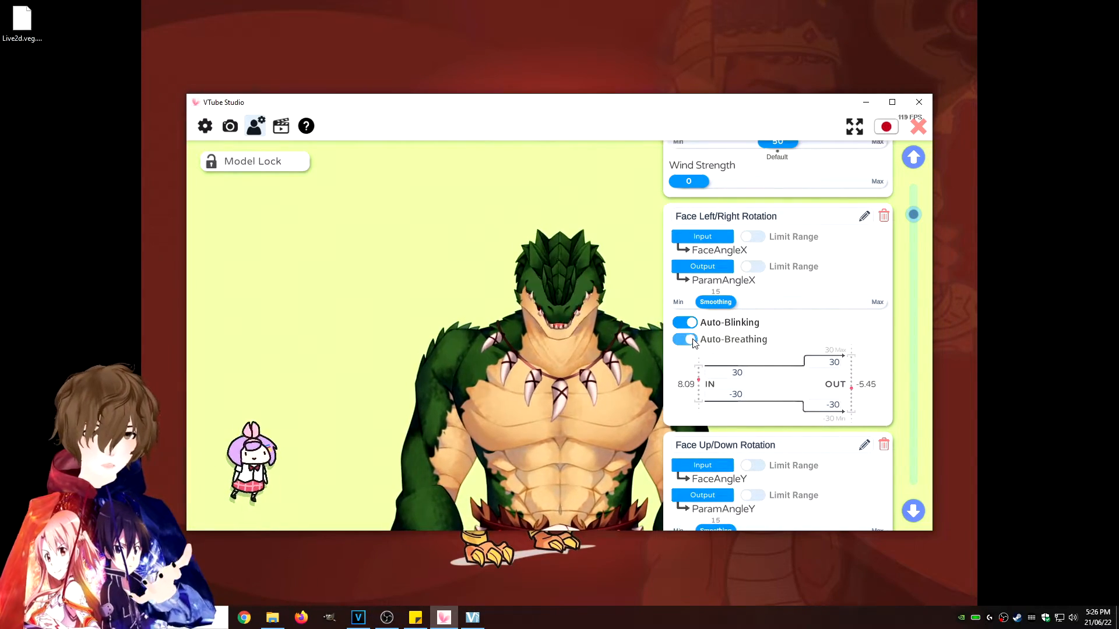
scroll(down, 3)
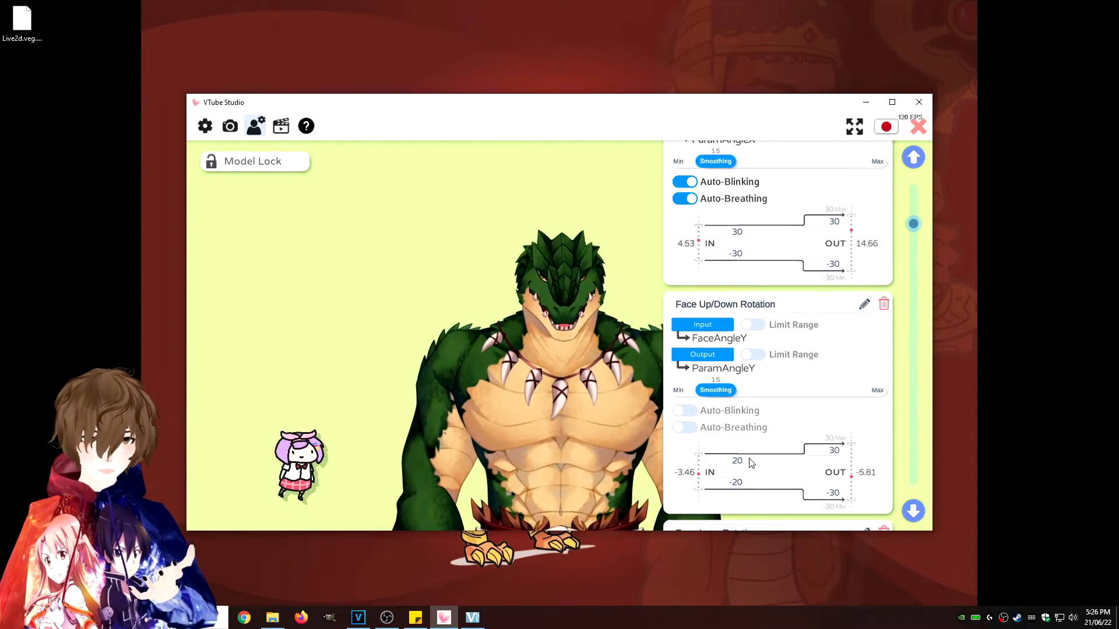
scroll(down, 3)
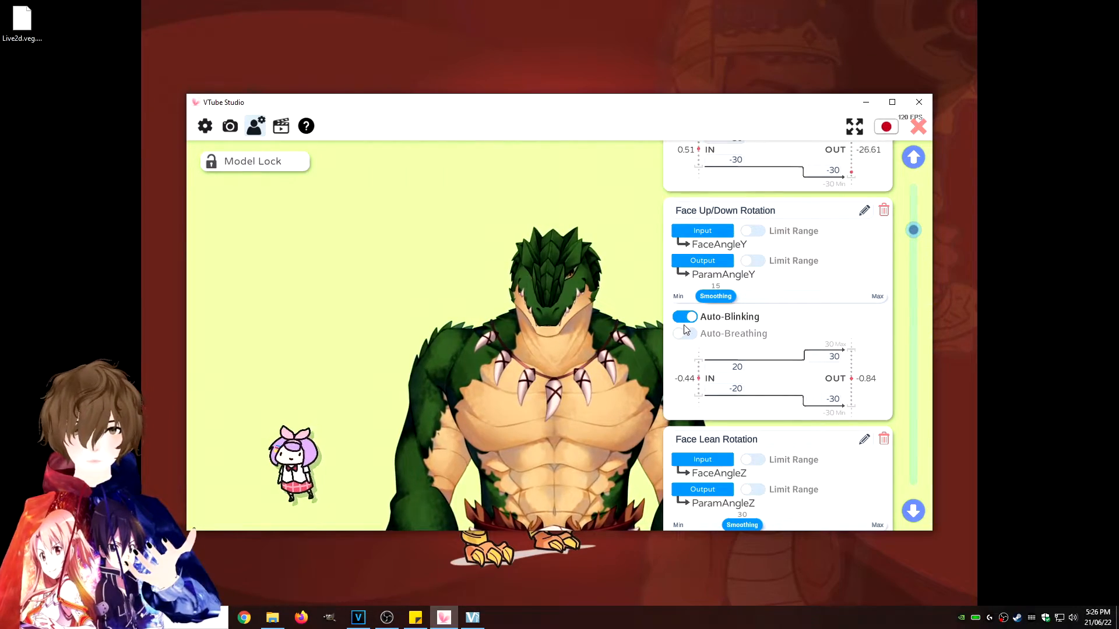
click(684, 333)
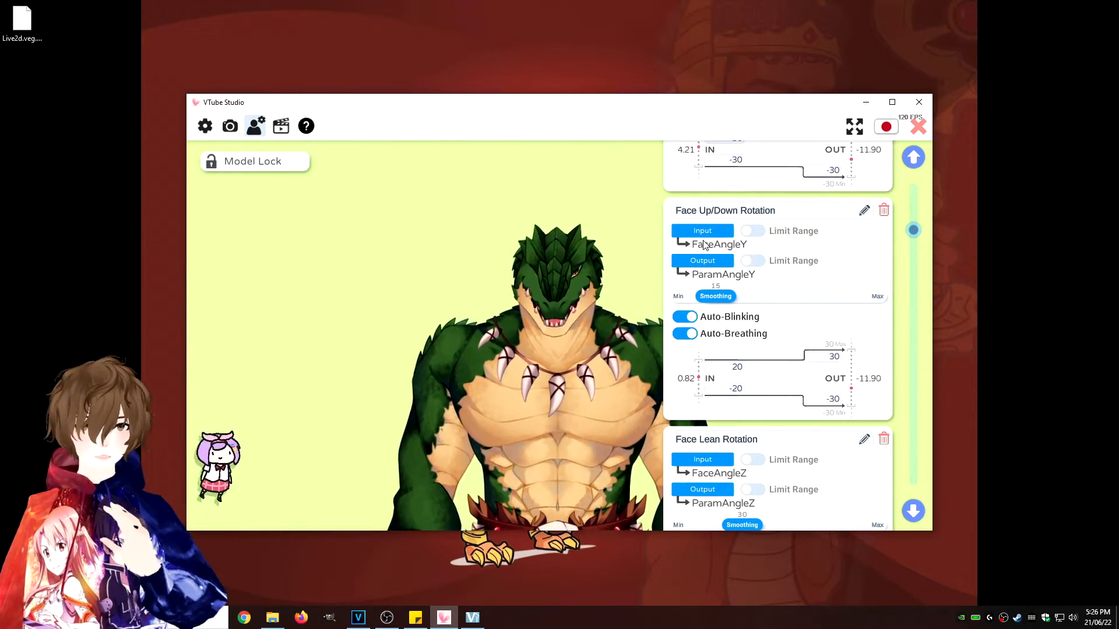
scroll(down, 3)
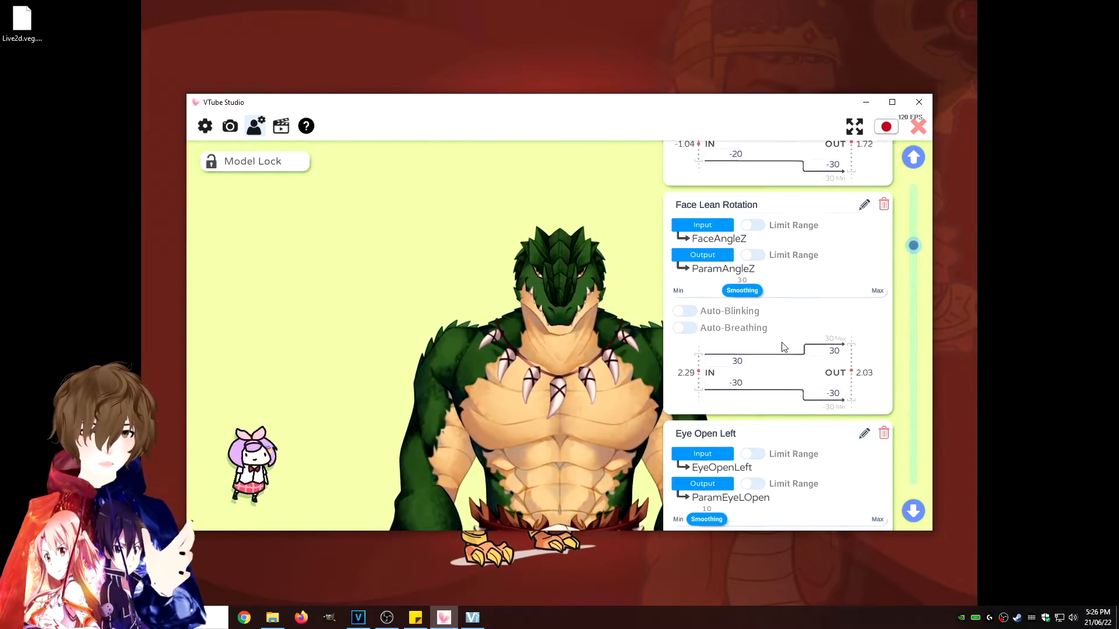
scroll(down, 3)
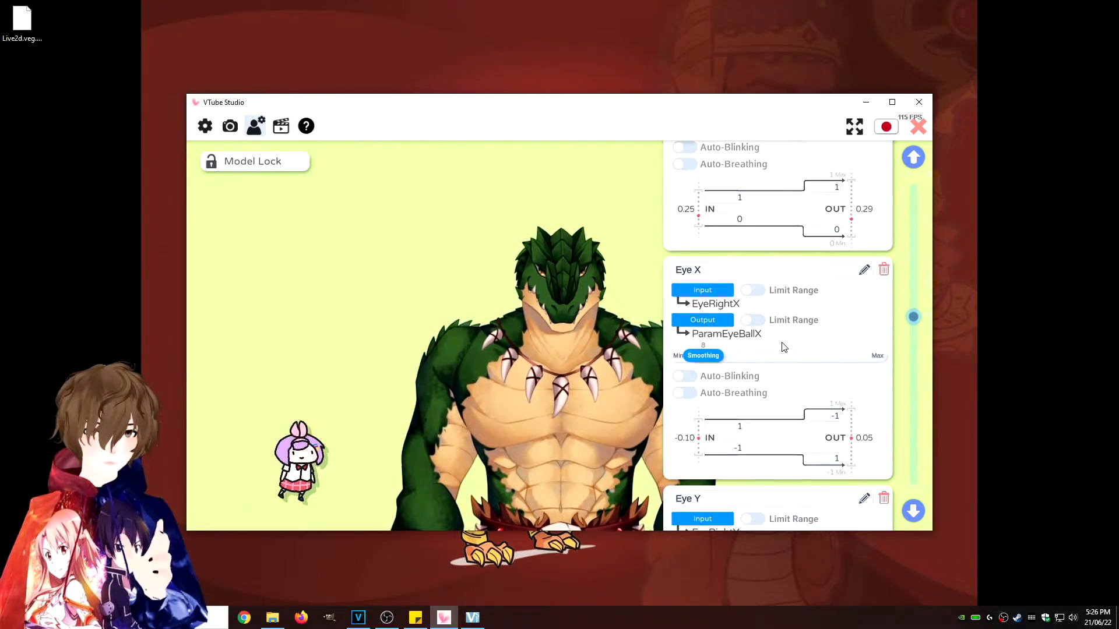
click(280, 127)
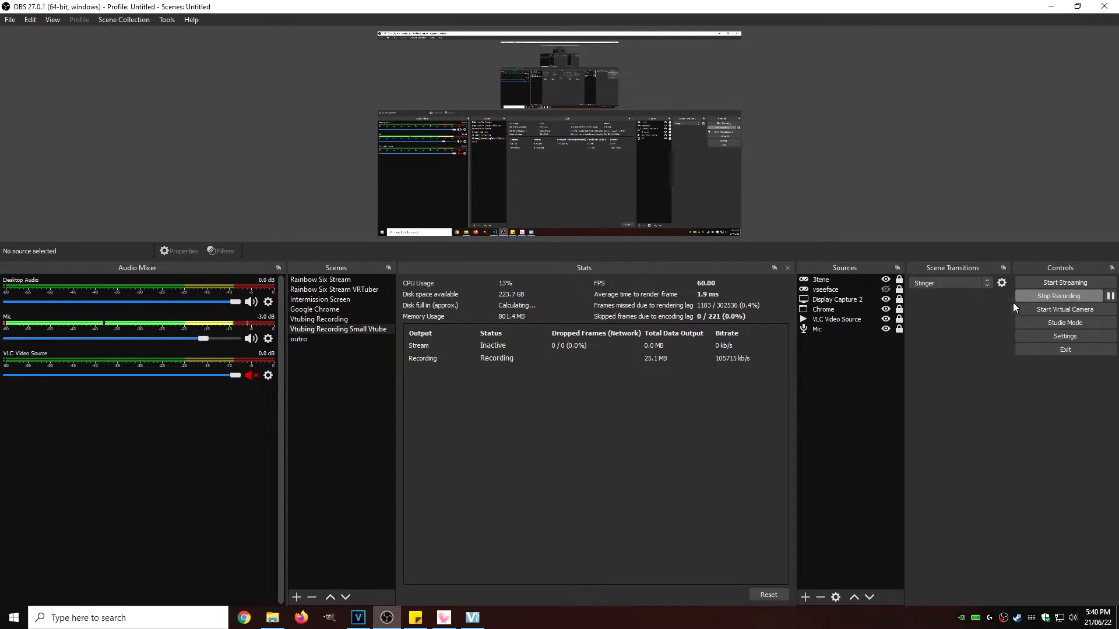
mouse_move(924, 377)
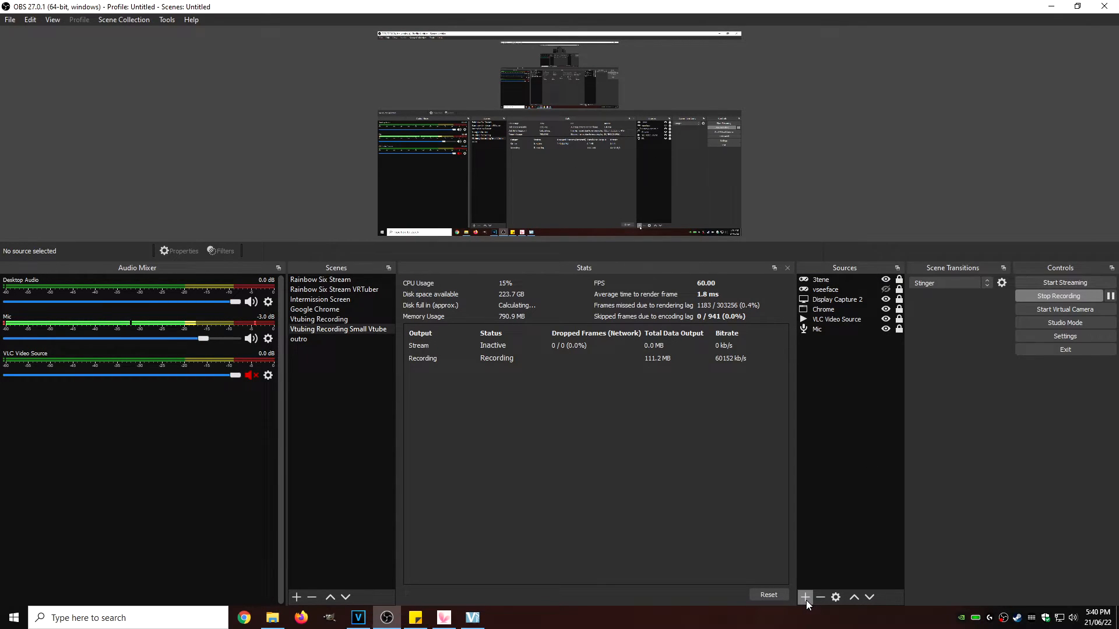
Step: Add a new Game Capture source named 'vtube' to the scene
click(804, 597)
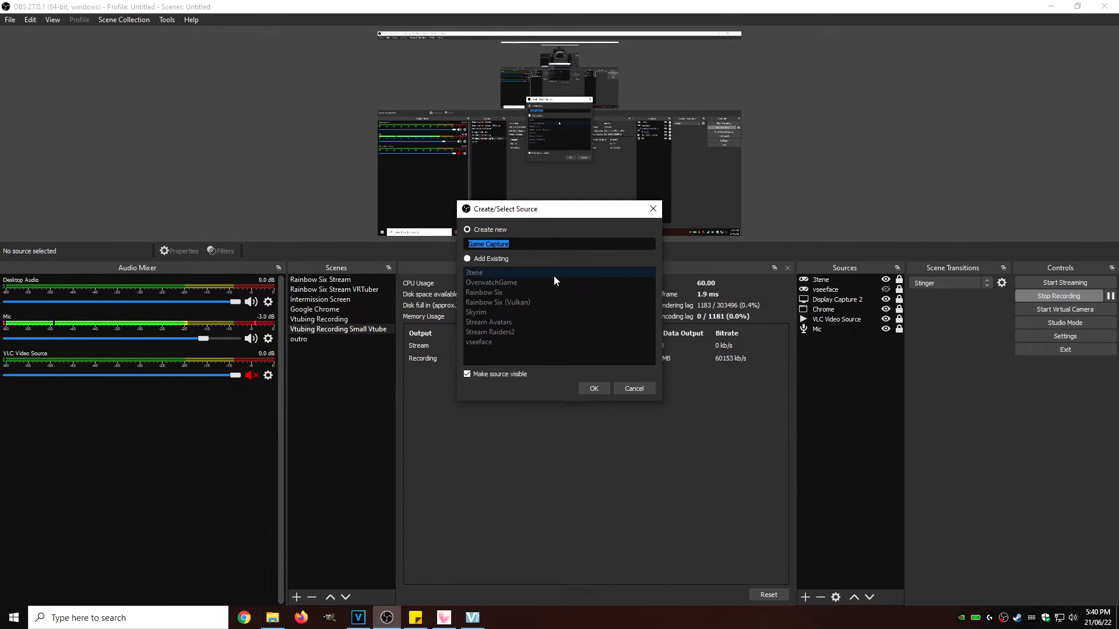
text(vtube)
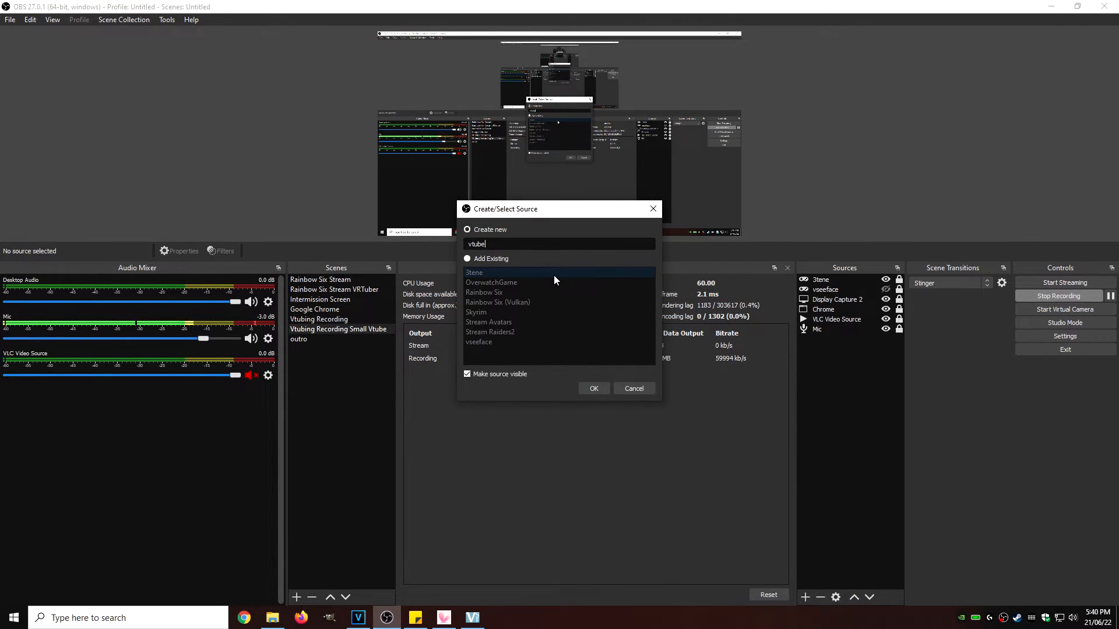
click(593, 388)
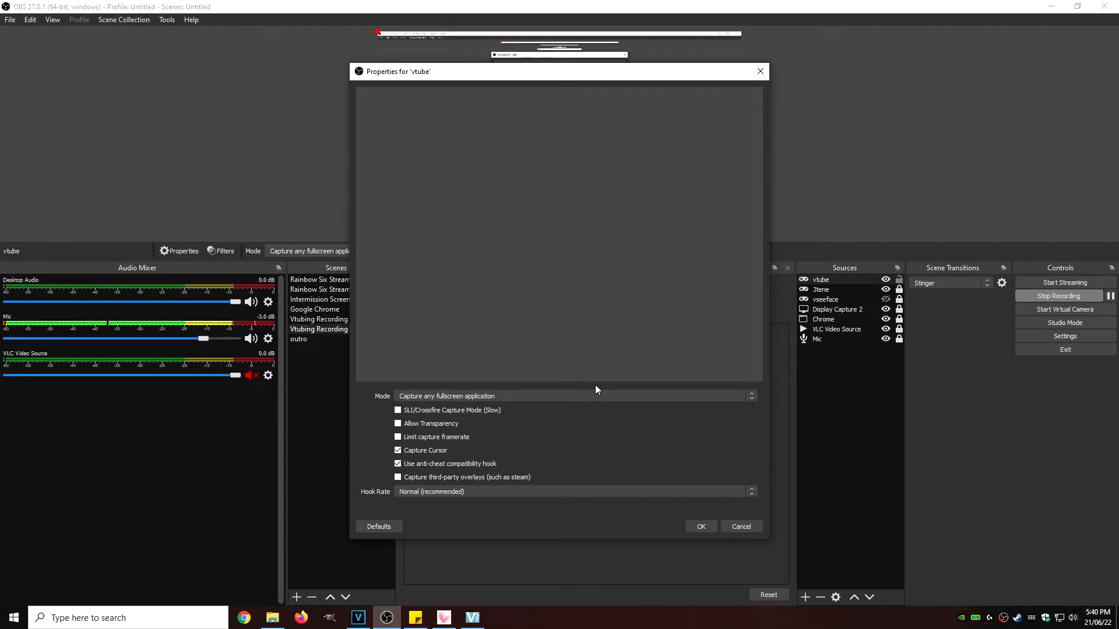
Step: Set the capture to the VTube Studio window specifically, with Allow Transparency enabled
click(573, 396)
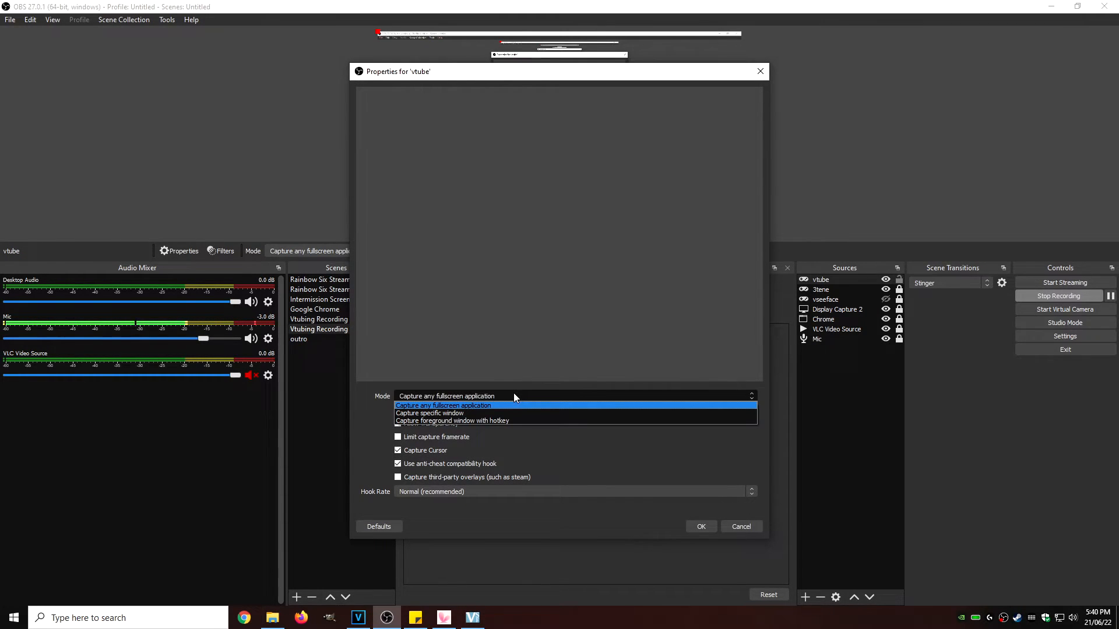
click(429, 413)
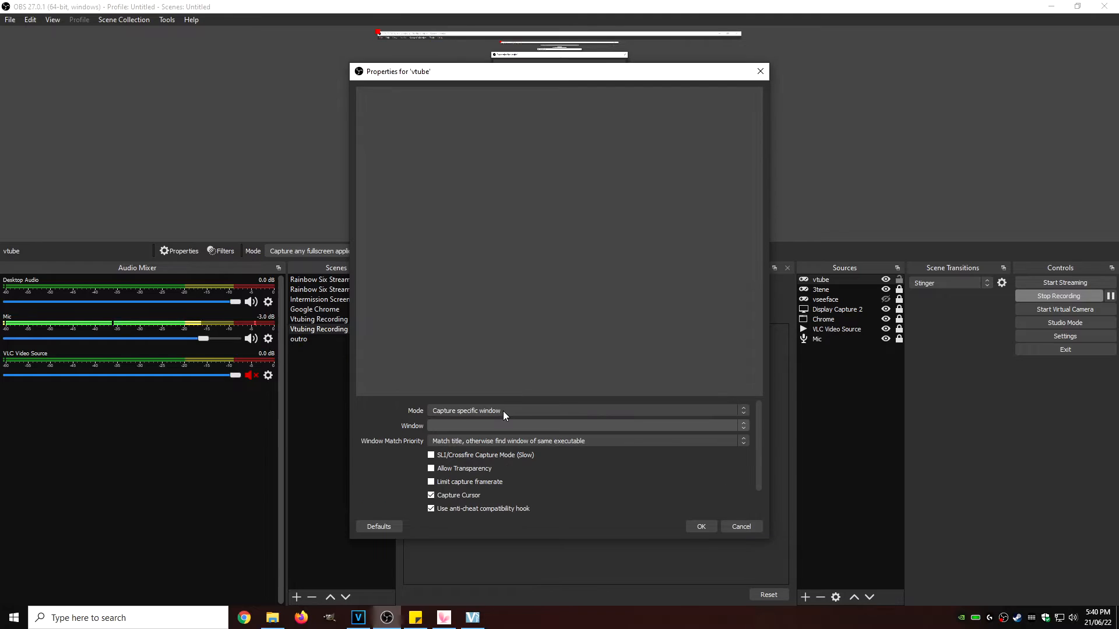
click(585, 426)
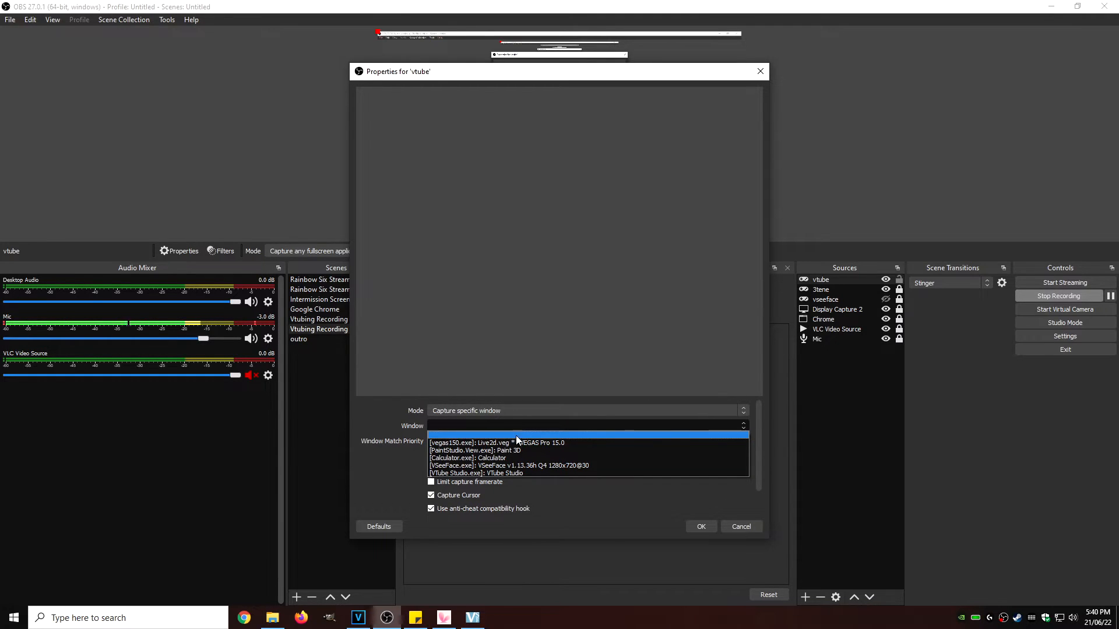
click(476, 473)
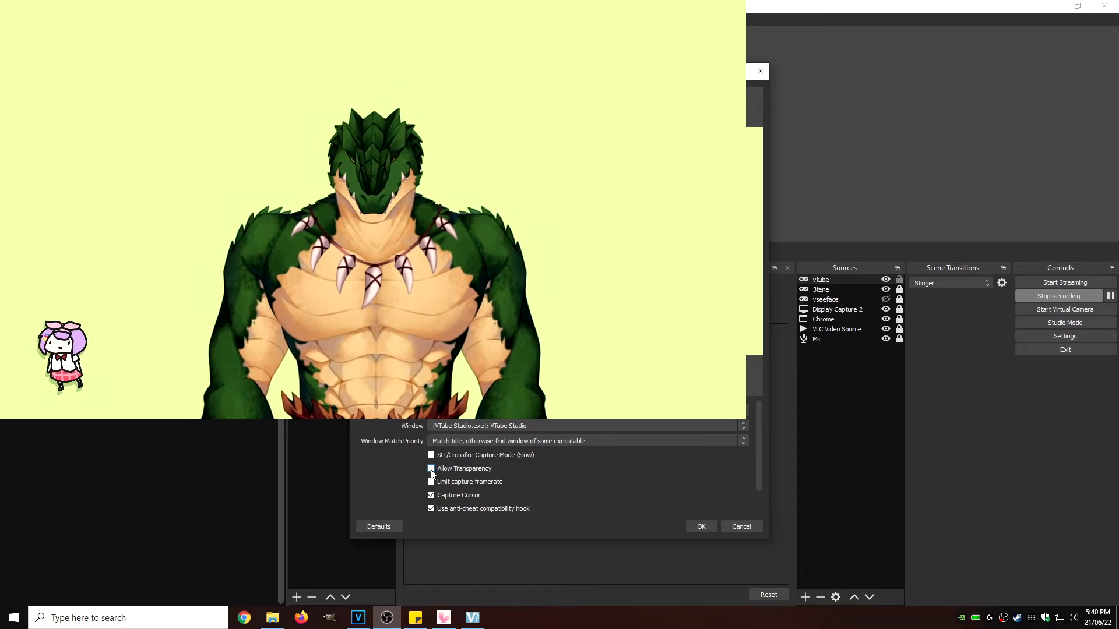
click(430, 468)
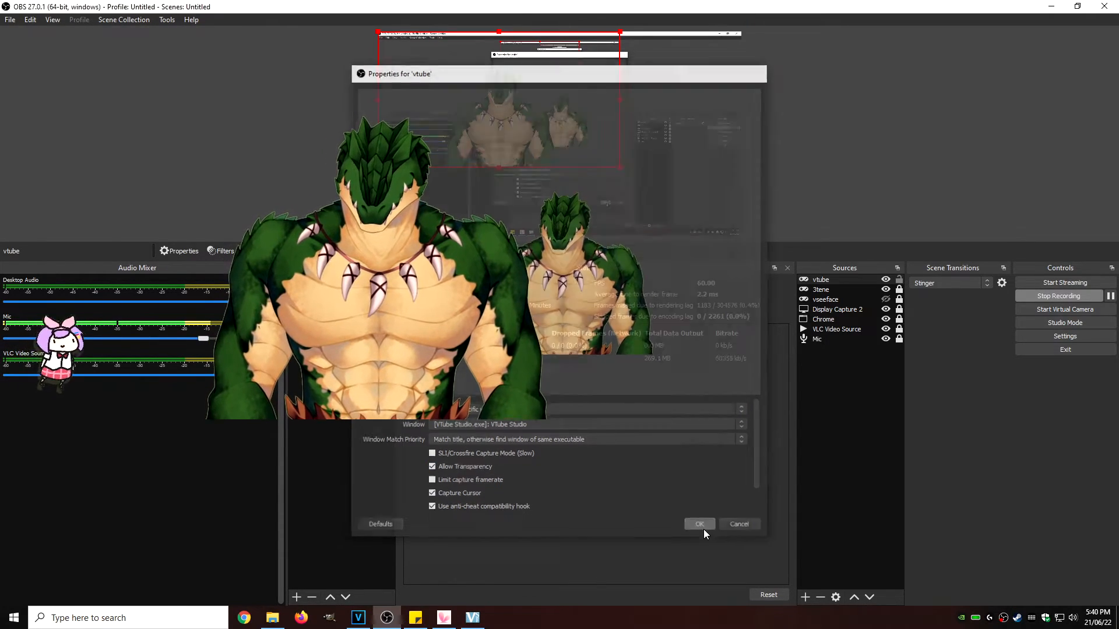
click(698, 524)
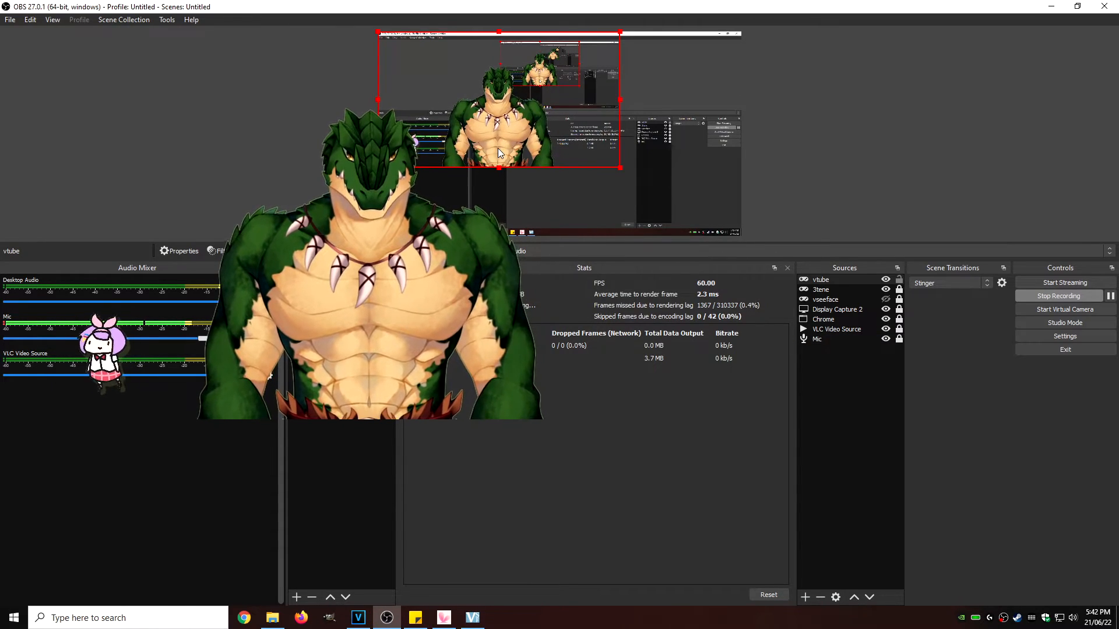